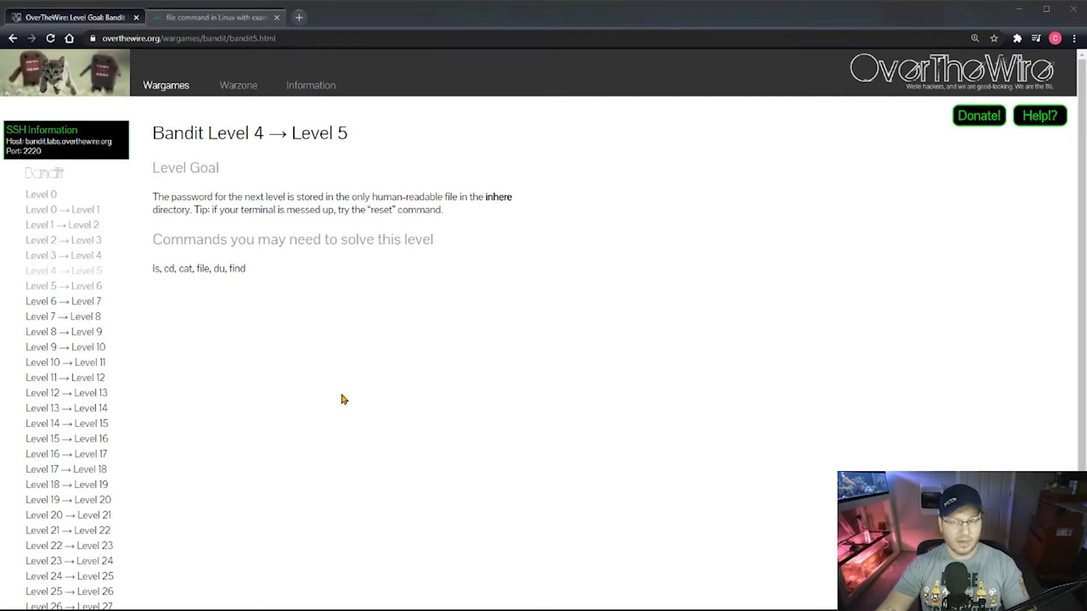
{"action": "mouse_move", "coordinate": [371, 377]}
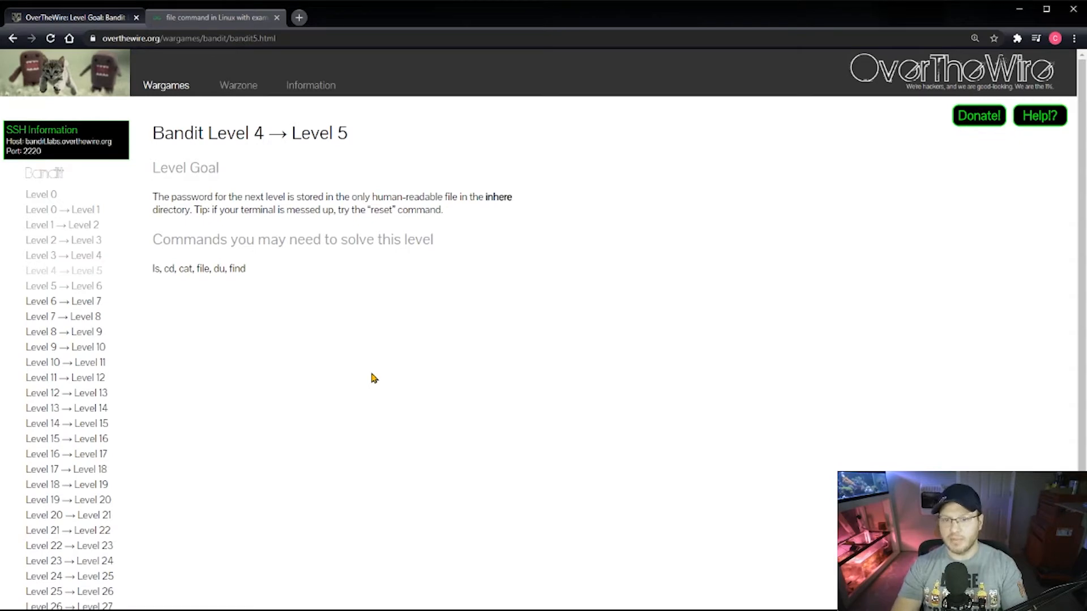
{"action": "mouse_move", "coordinate": [330, 349]}
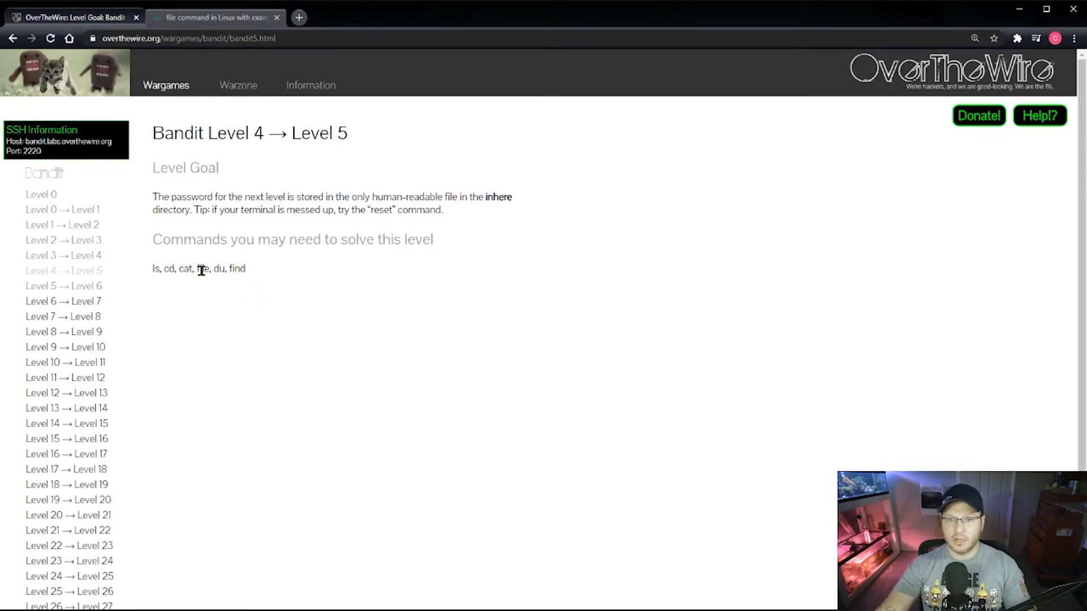
Highlight 'file' in the Bandit Level 4 list of suggested commands.
{"action": "double_click", "coordinate": [202, 268]}
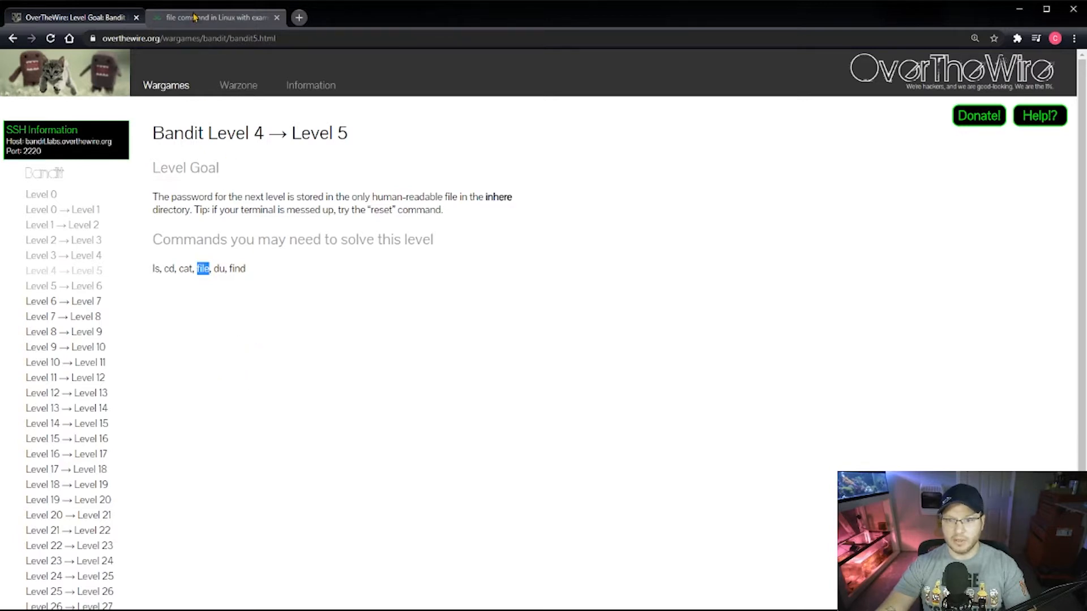
Switch to the GeeksforGeeks 'file command in Linux with examples' article, scrolled to its top.
{"action": "left_click", "coordinate": [215, 17]}
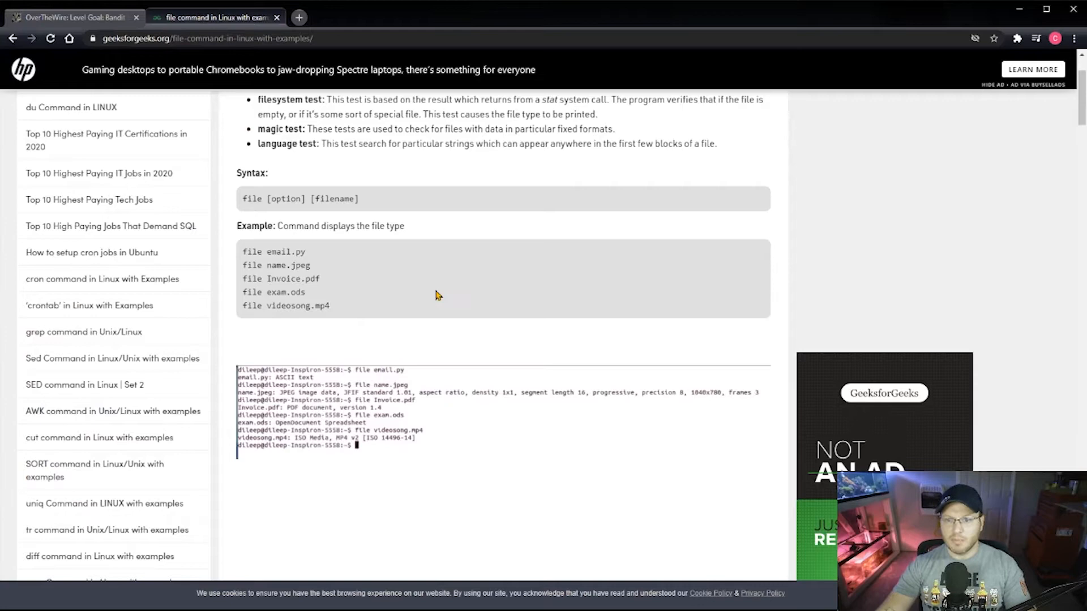
{"action": "scroll", "scroll_direction": "up", "scroll_amount": 3}
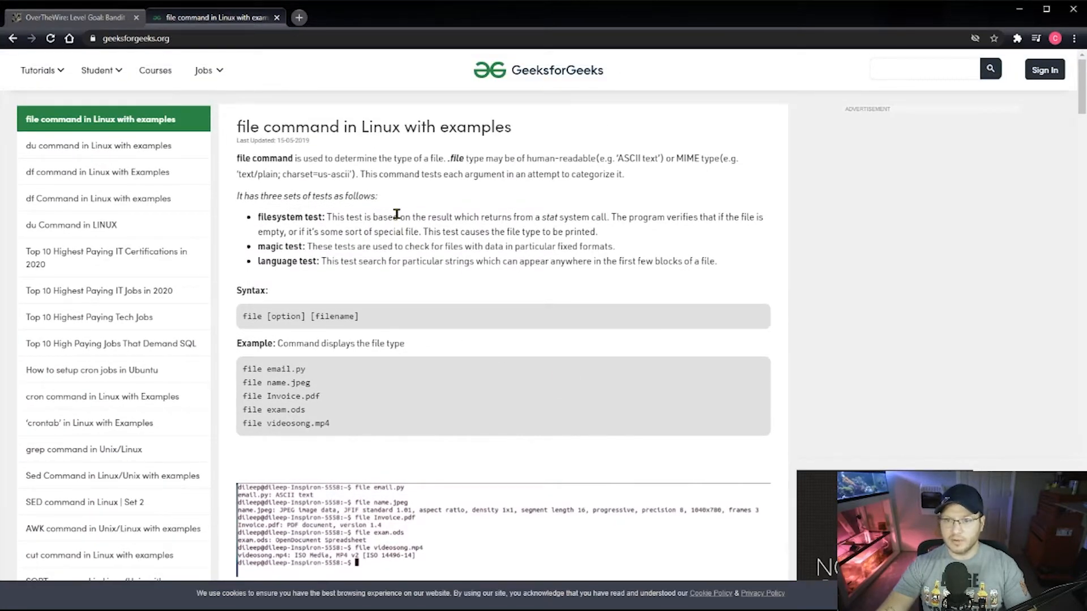
{"action": "mouse_move", "coordinate": [336, 172]}
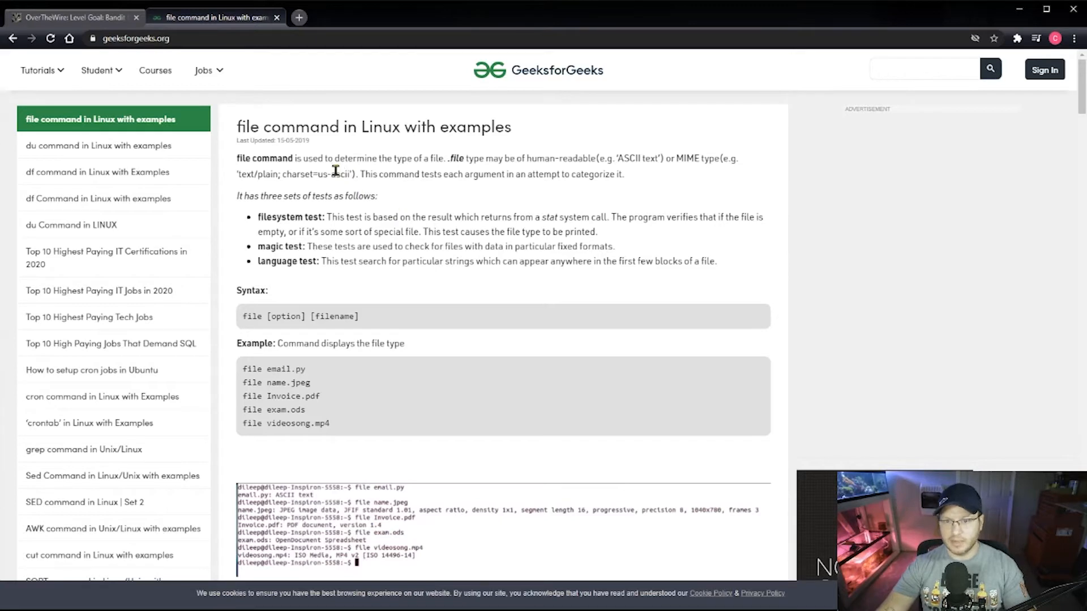
{"action": "mouse_move", "coordinate": [334, 189]}
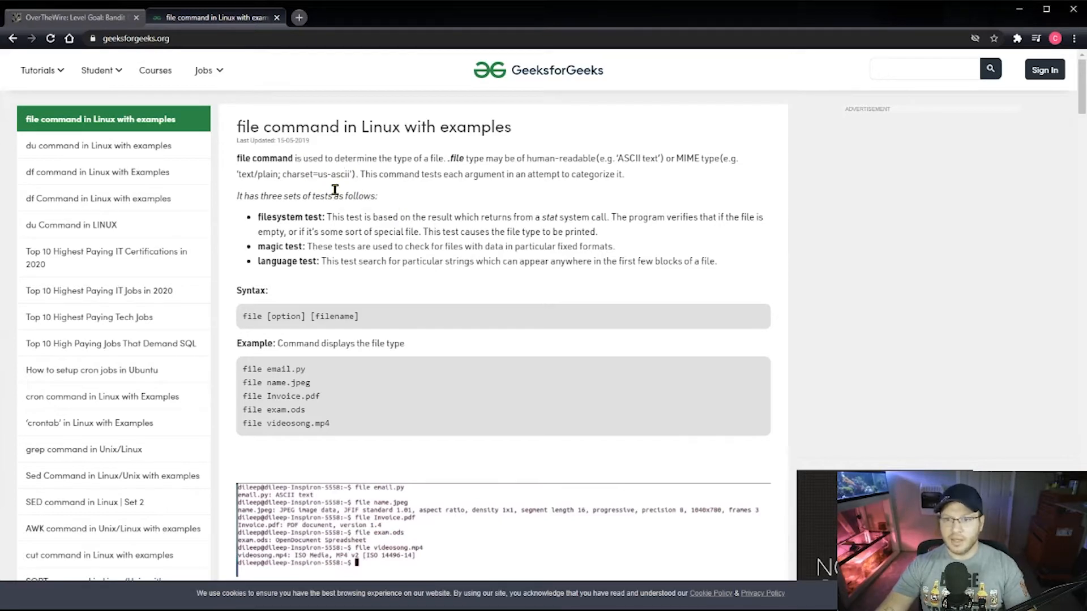
{"action": "mouse_move", "coordinate": [355, 194]}
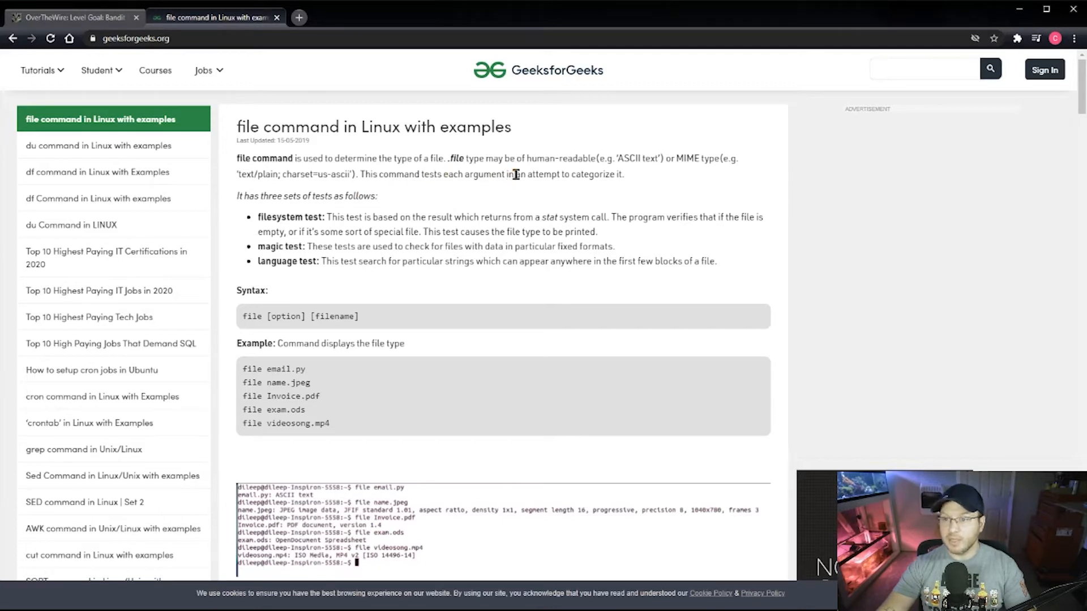
{"action": "mouse_move", "coordinate": [441, 194]}
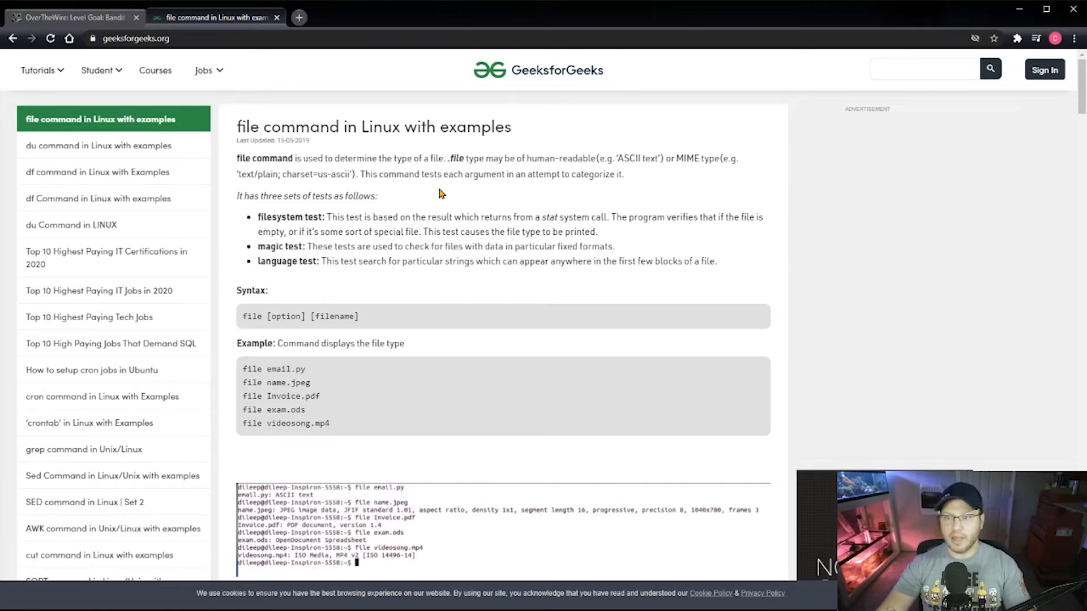
{"action": "mouse_move", "coordinate": [497, 163]}
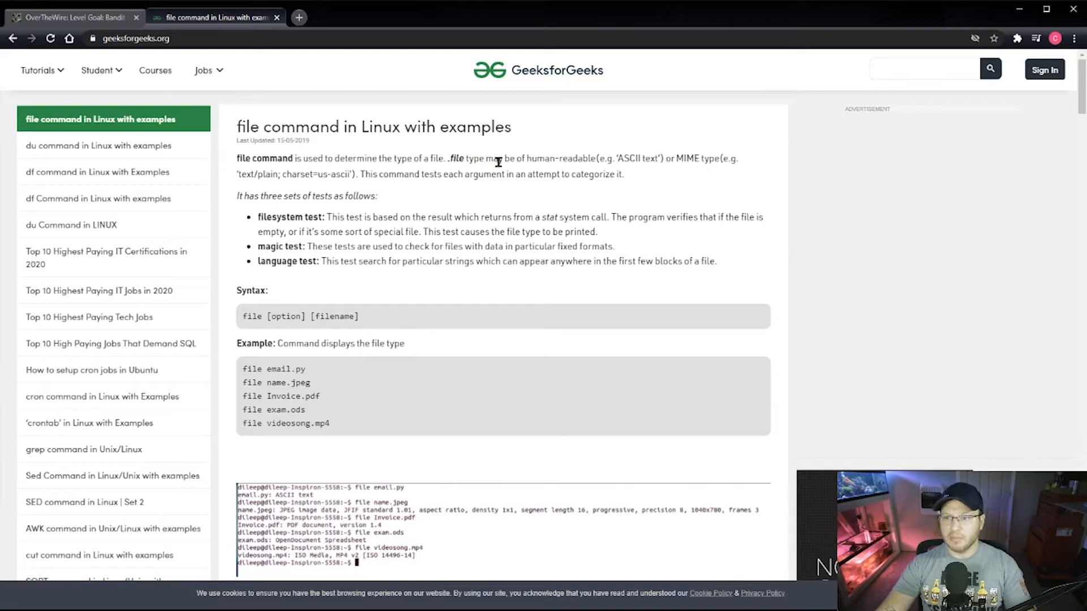
{"action": "mouse_move", "coordinate": [646, 158]}
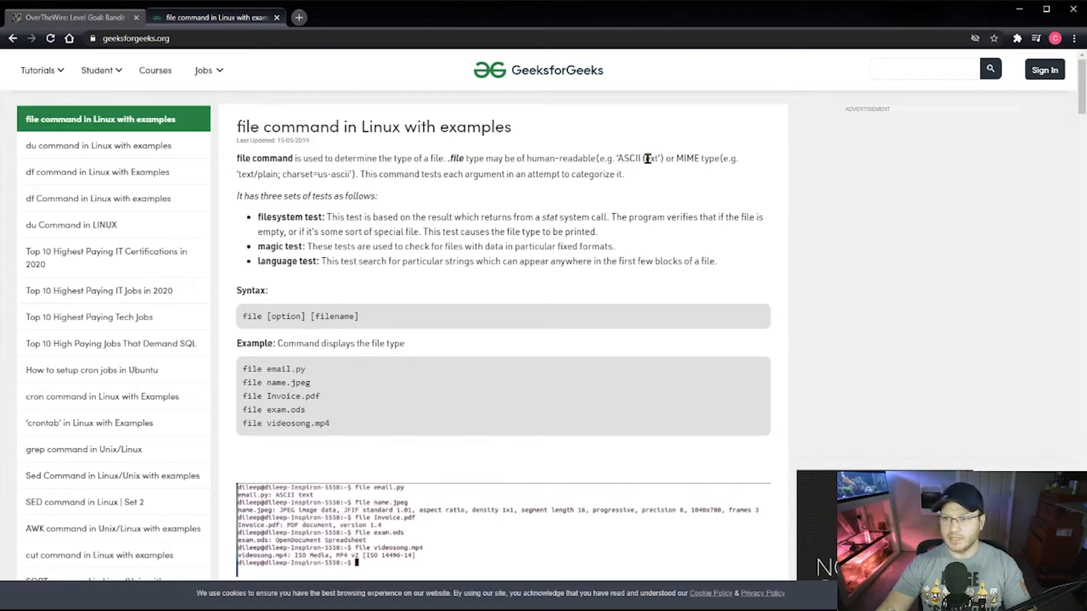
{"action": "mouse_move", "coordinate": [291, 188]}
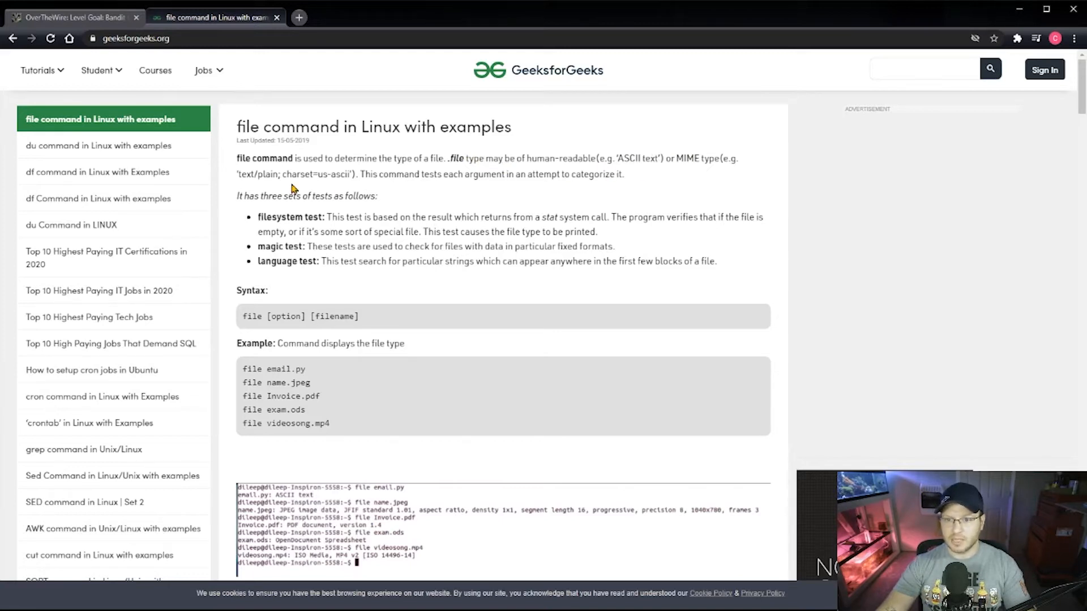
{"action": "mouse_move", "coordinate": [320, 176]}
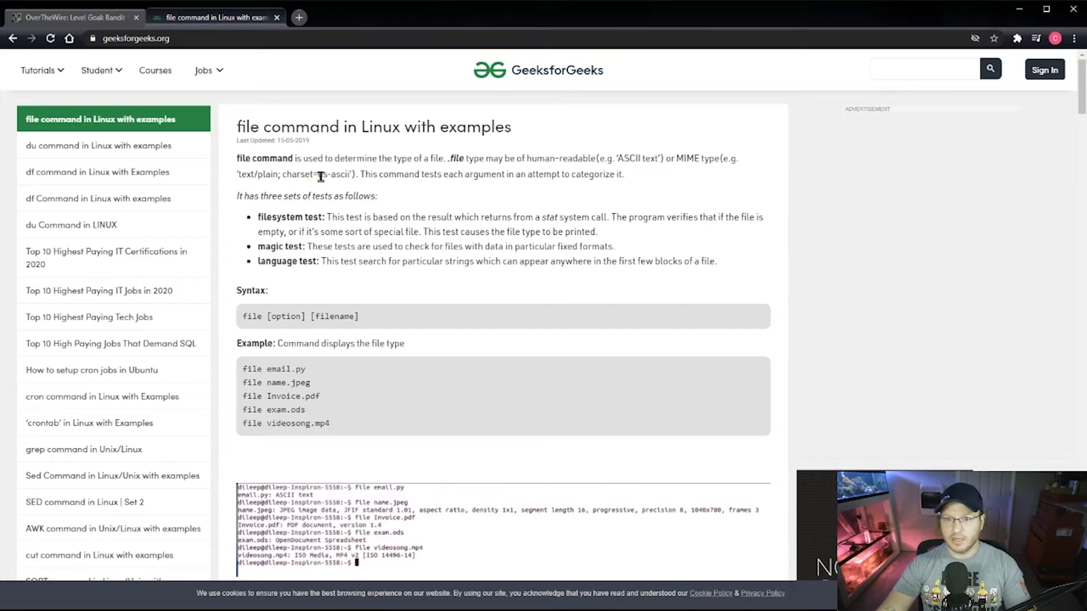
{"action": "mouse_move", "coordinate": [338, 170]}
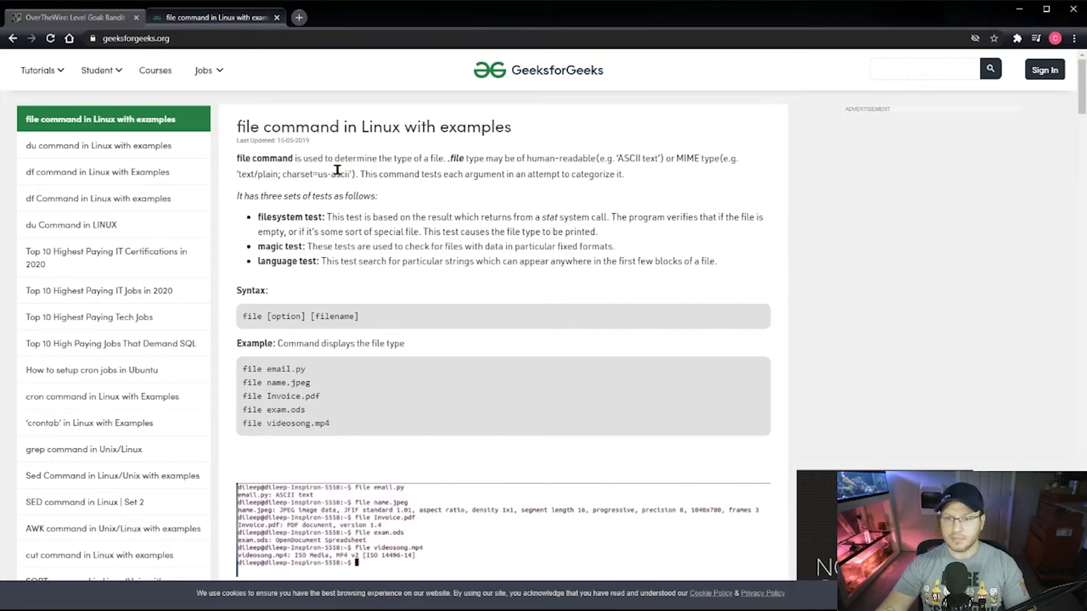
Read down the article past the example outputs to the -b brief option.
{"action": "scroll", "scroll_direction": "down", "scroll_amount": 3}
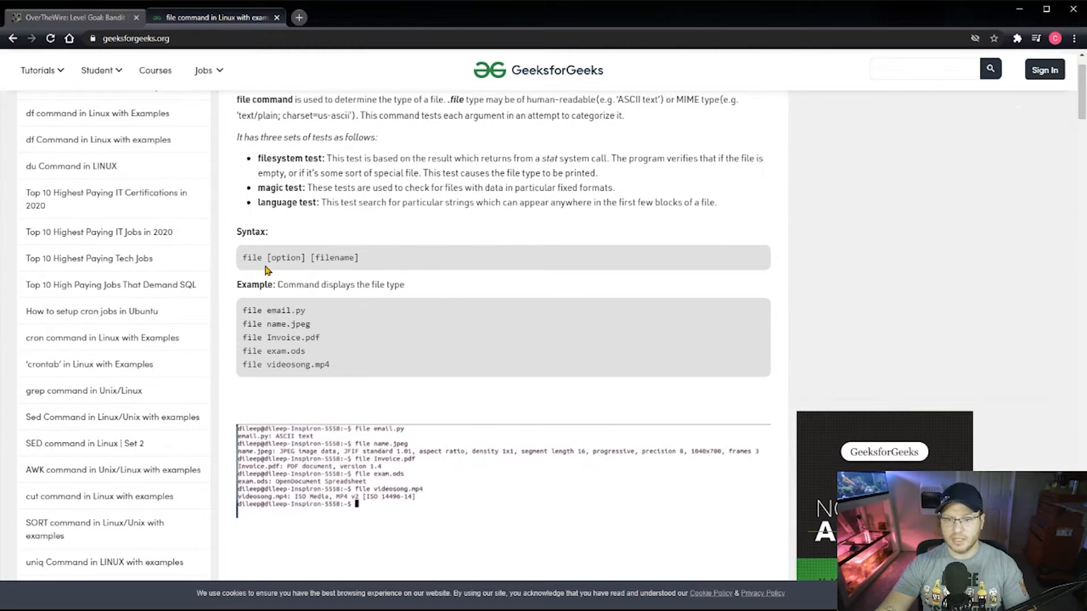
{"action": "double_click", "coordinate": [253, 257]}
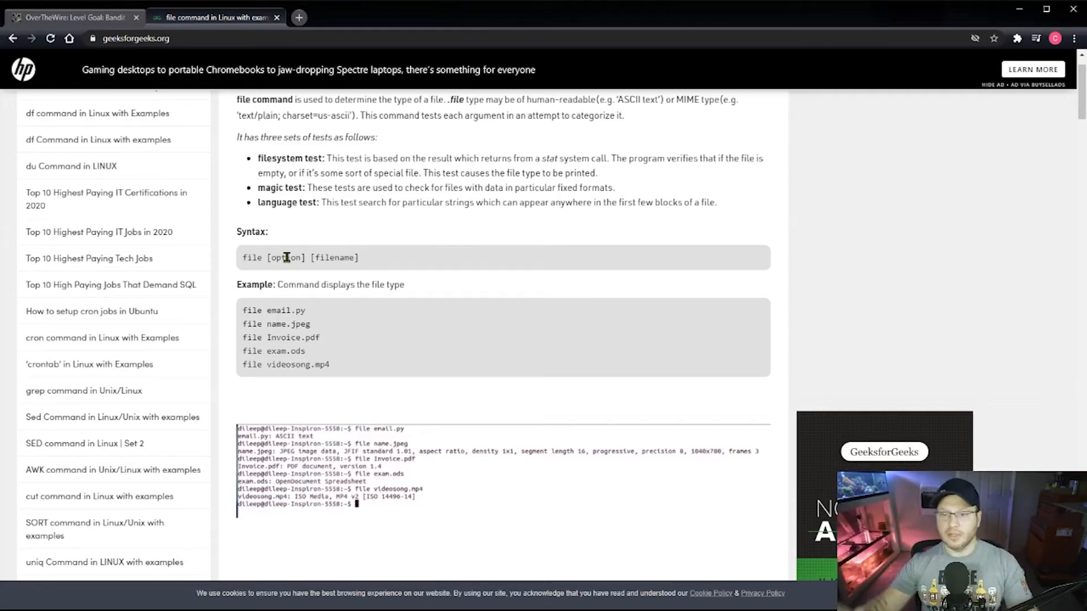
{"action": "mouse_move", "coordinate": [298, 321]}
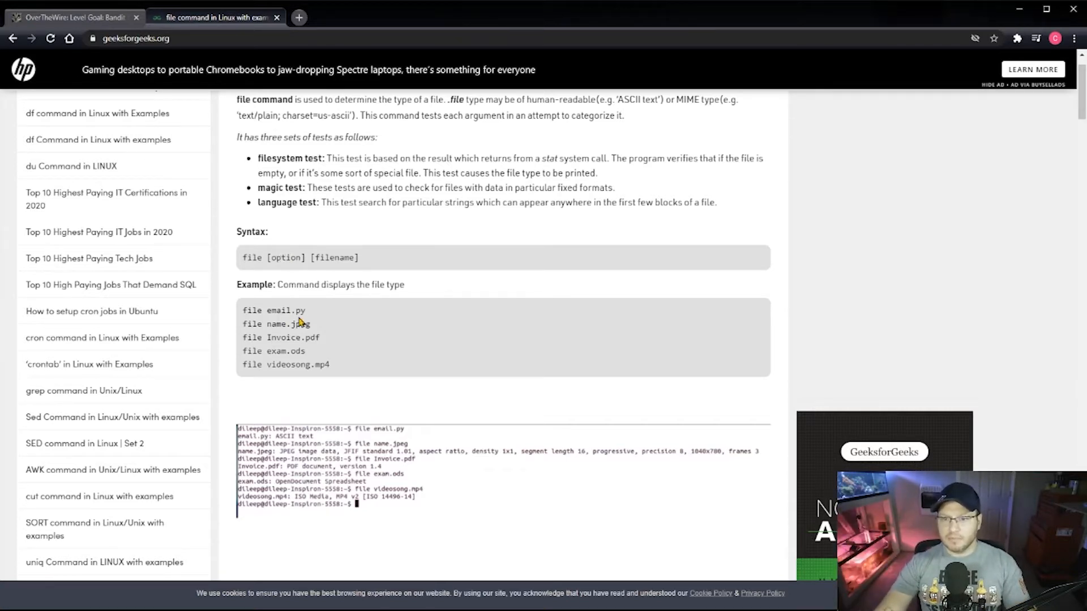
{"action": "scroll", "scroll_direction": "down", "scroll_amount": 3}
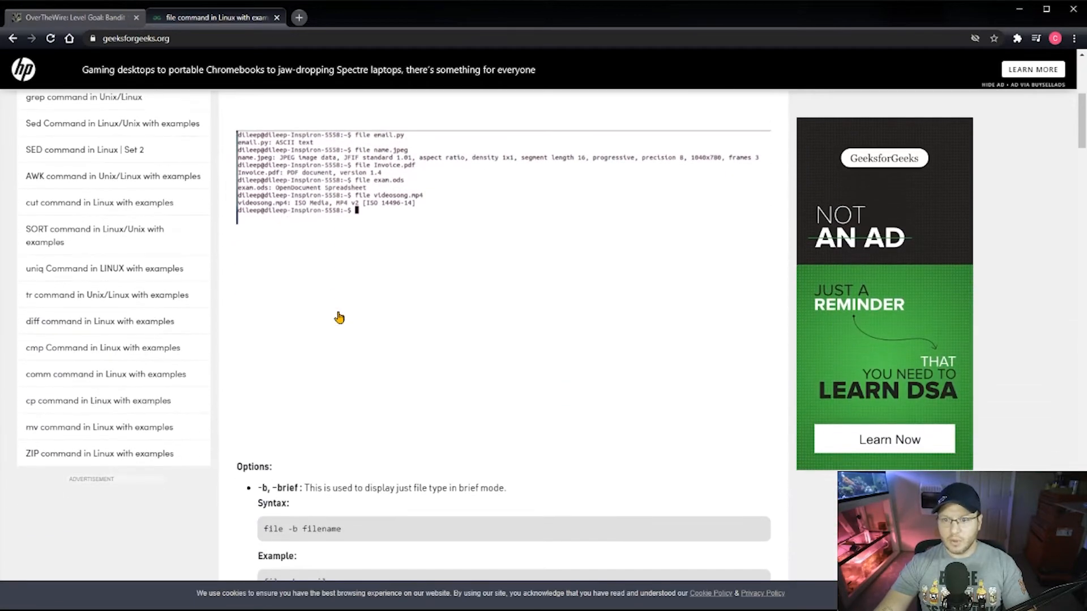
{"action": "scroll", "scroll_direction": "down", "scroll_amount": 3}
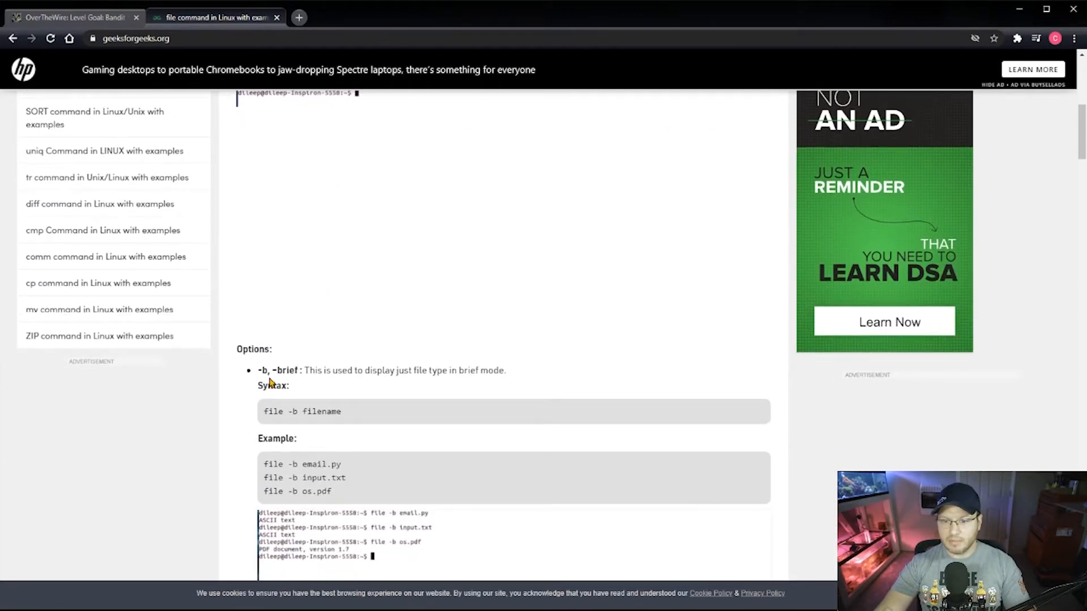
{"action": "scroll", "scroll_direction": "down", "scroll_amount": 3}
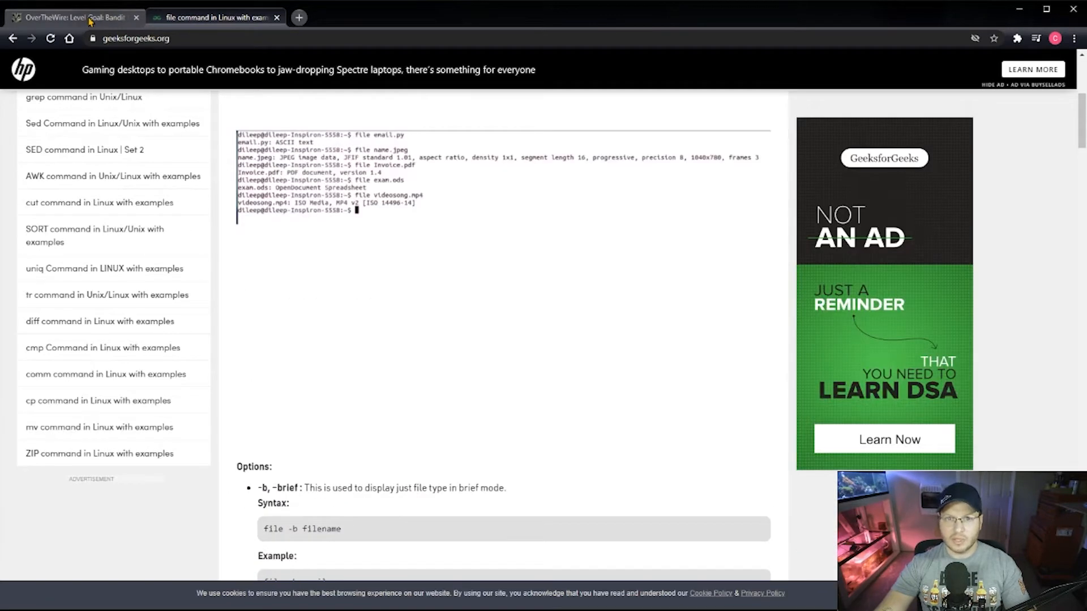
SSH as bandit4 into bandit.labs.overthewire.org on port 2220 and submit the password.
{"action": "left_click", "coordinate": [70, 16]}
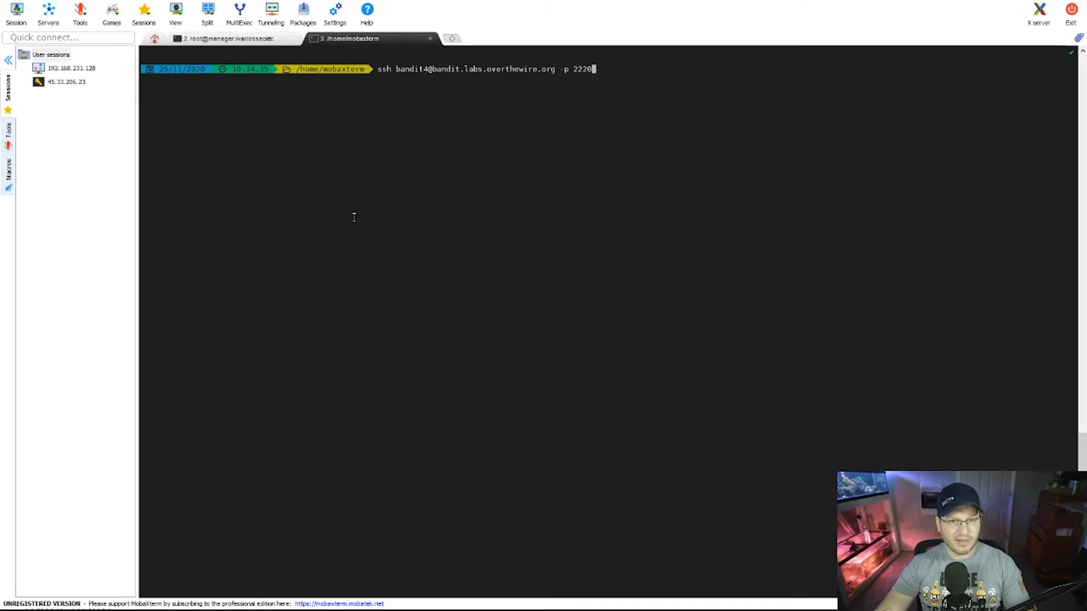
{"action": "key", "text": "Return"}
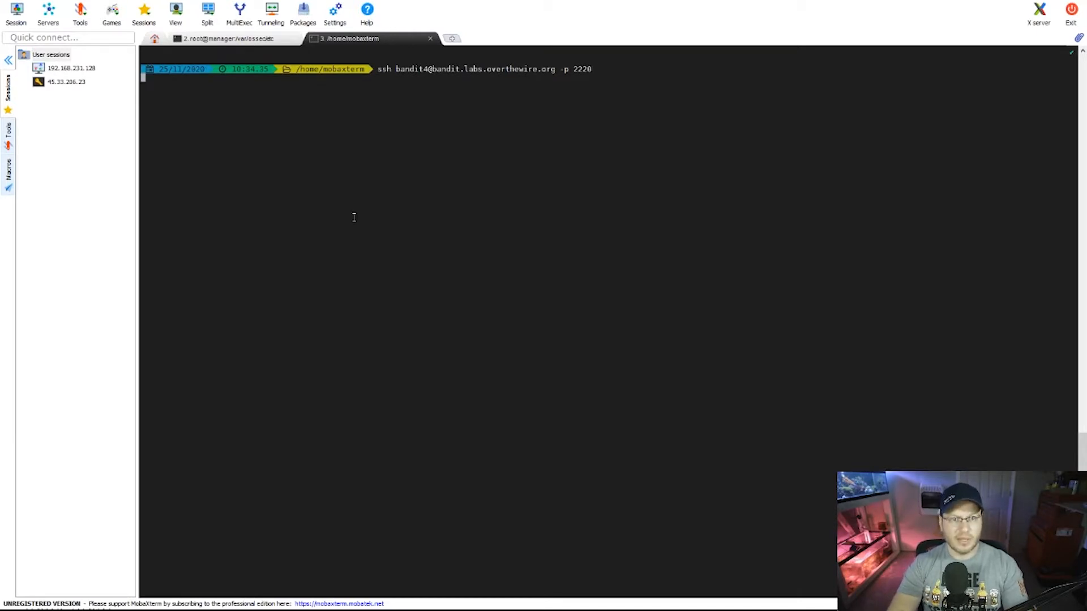
{"action": "key", "text": "Return"}
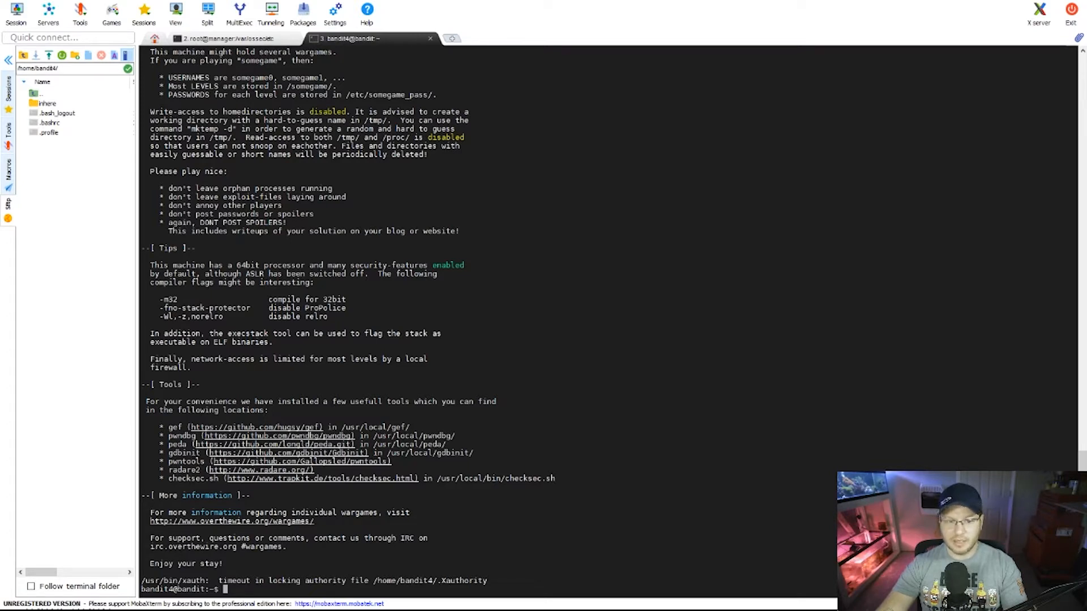
List the home directory and change into the inhere directory.
{"action": "type", "text": "ls"}
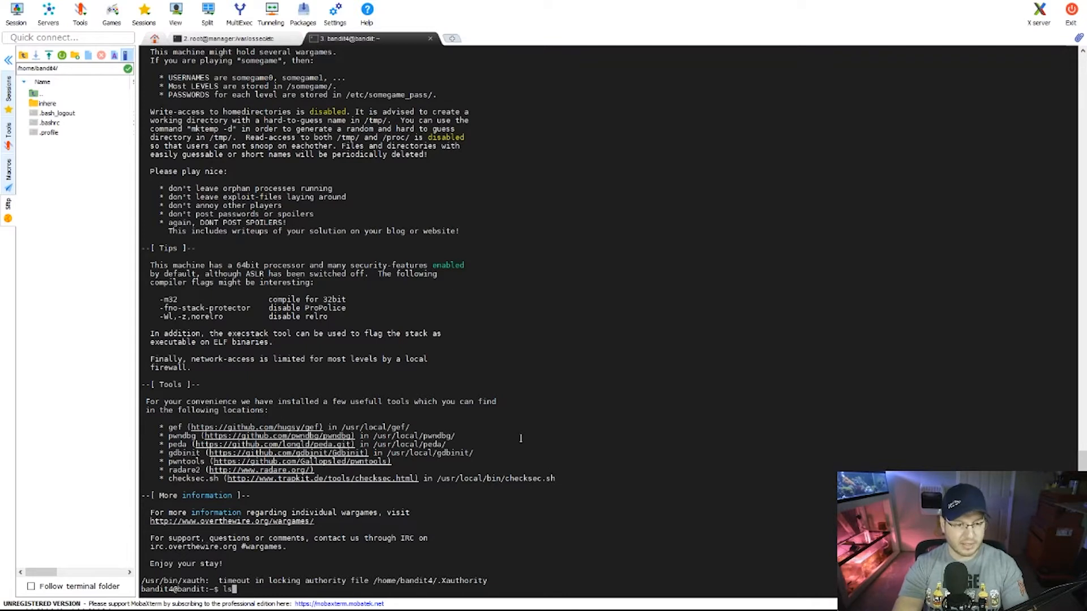
{"action": "key", "text": "Return"}
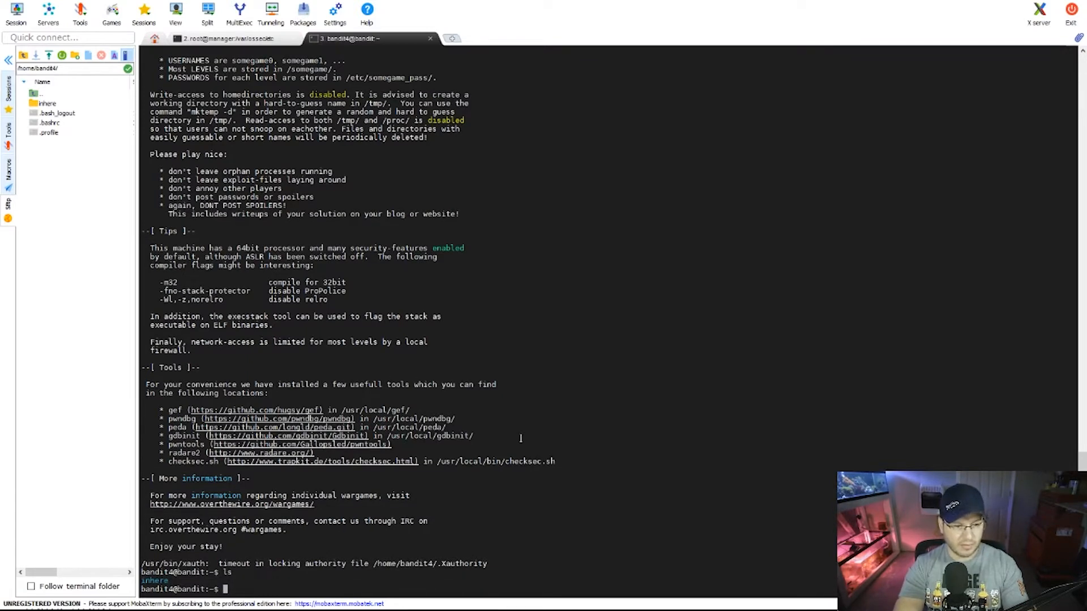
{"action": "type", "text": "cd /"}
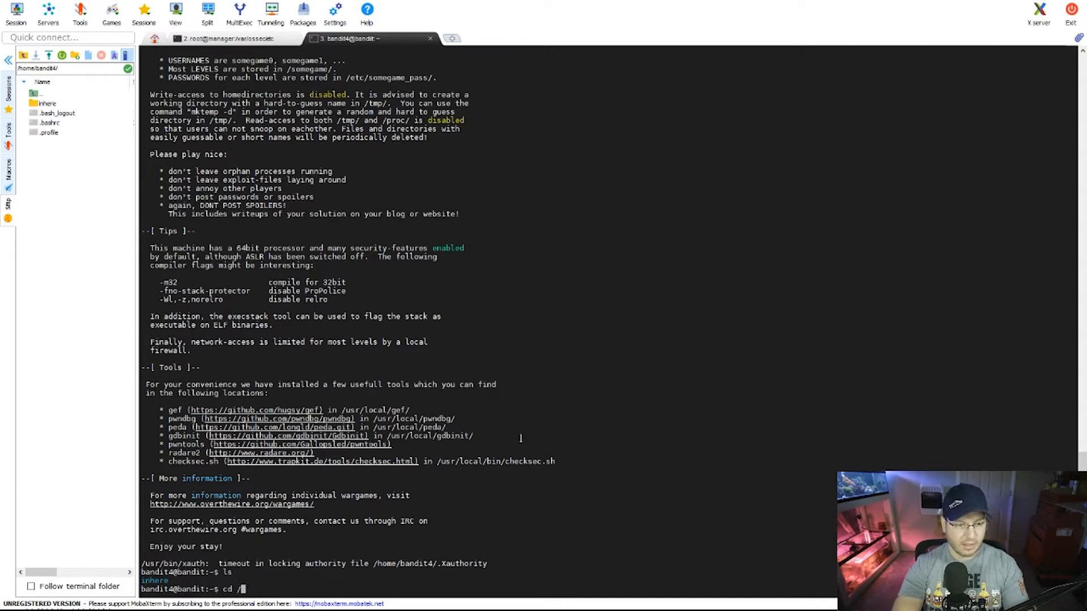
{"action": "type", "text": "inhere/"}
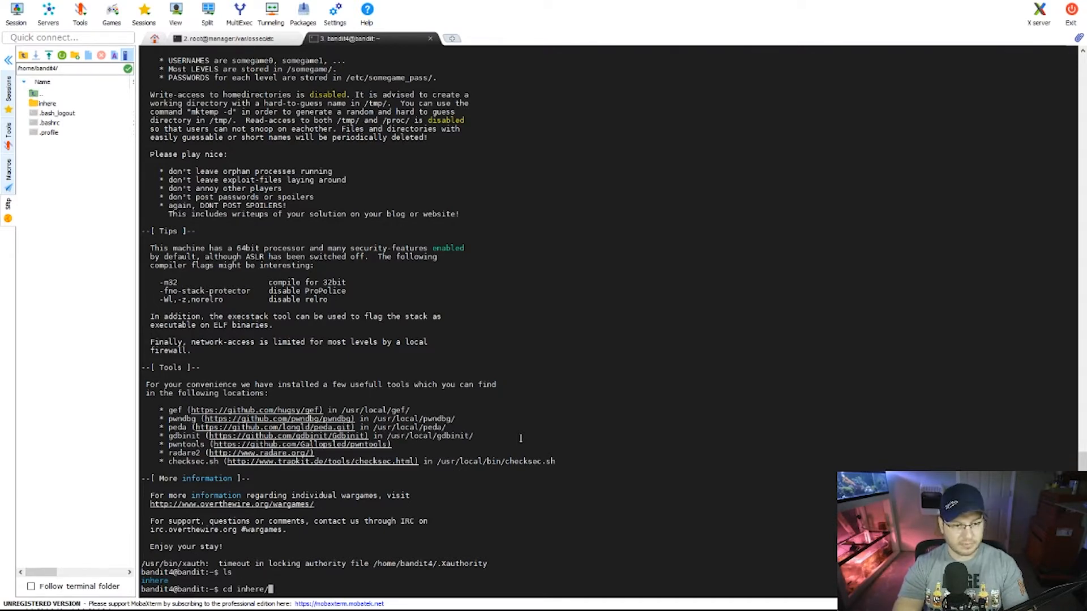
{"action": "key", "text": "Return"}
{"action": "type", "text": "ls"}
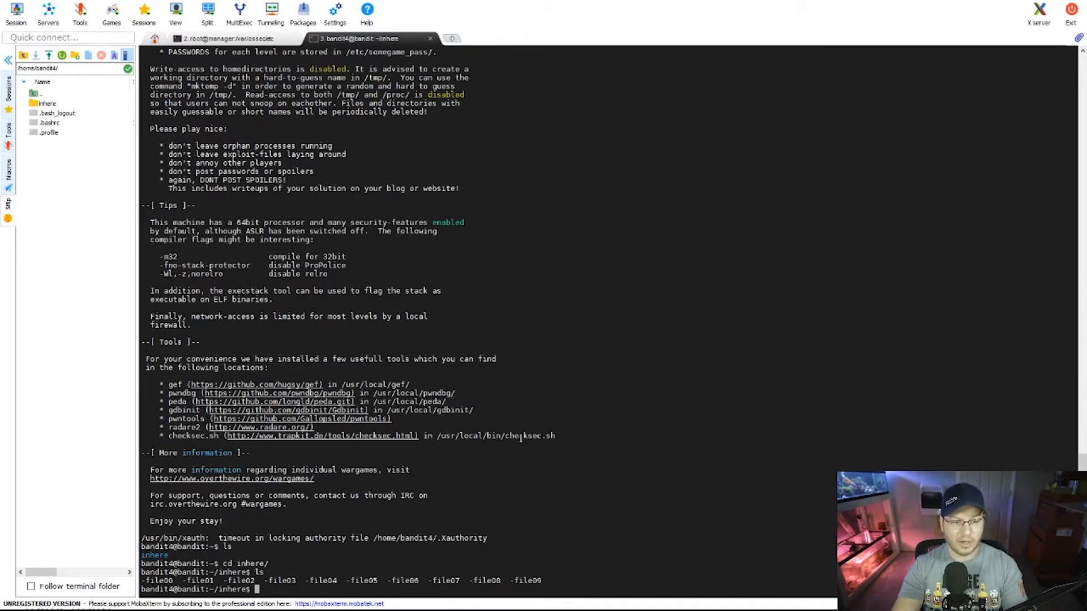
Print ./-file00 with cat, which dumps unreadable binary data.
{"action": "type", "text": "cat"}
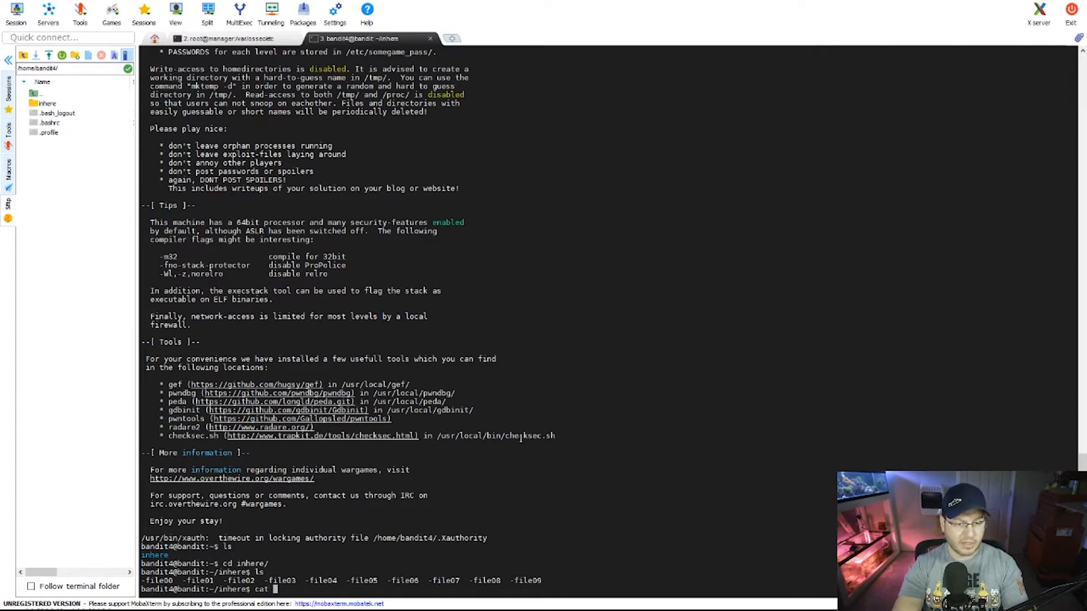
{"action": "type", "text": "./"}
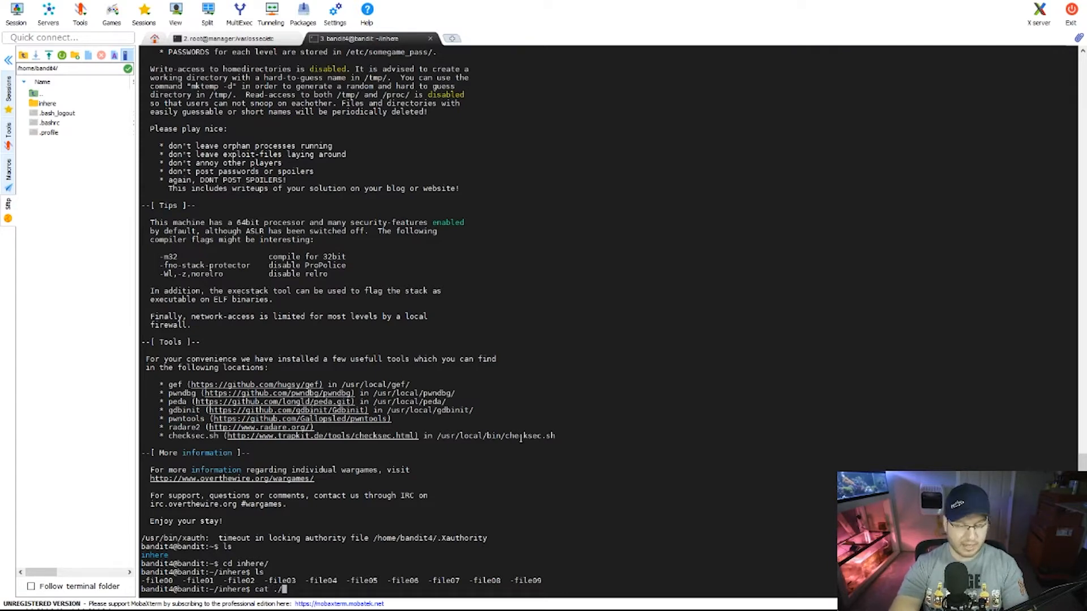
{"action": "type", "text": "-file00"}
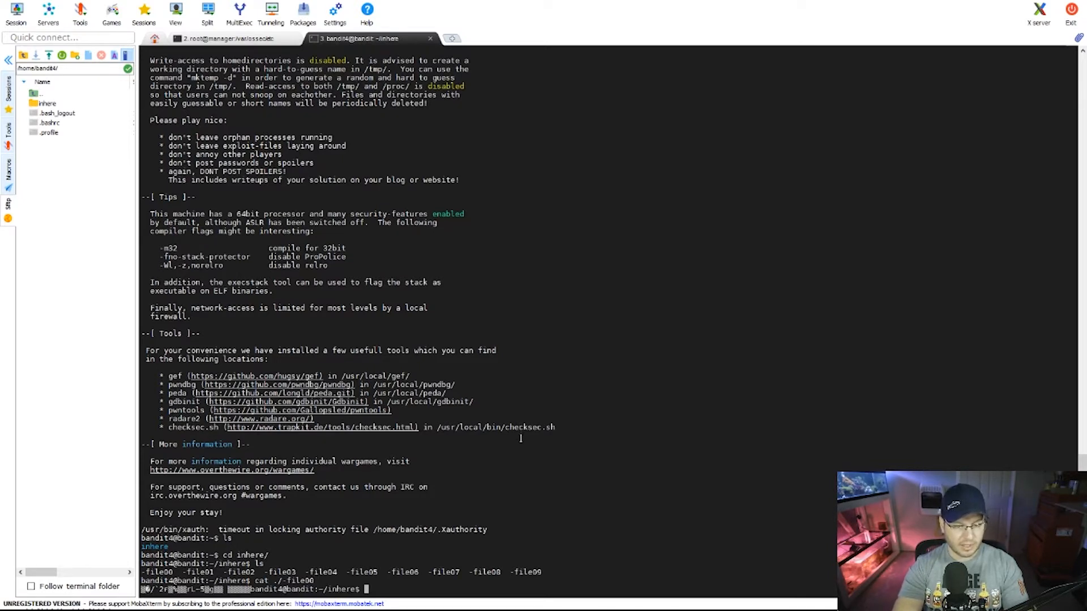
{"action": "type", "text": "cat ./-file01"}
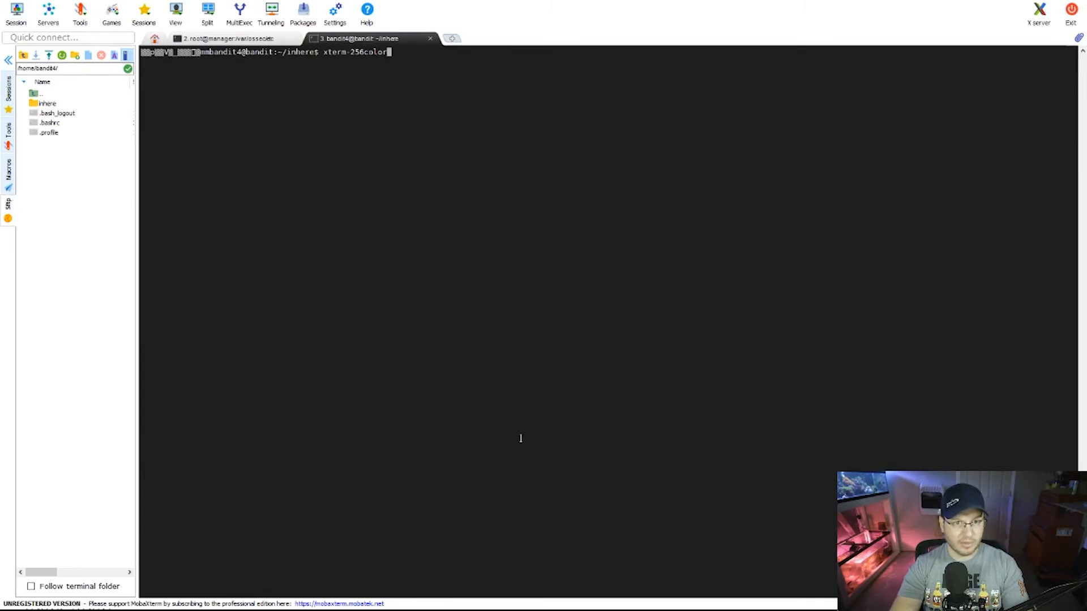
Restore a clean prompt and check ./-file00's type, reported as data.
{"action": "key", "text": "Return"}
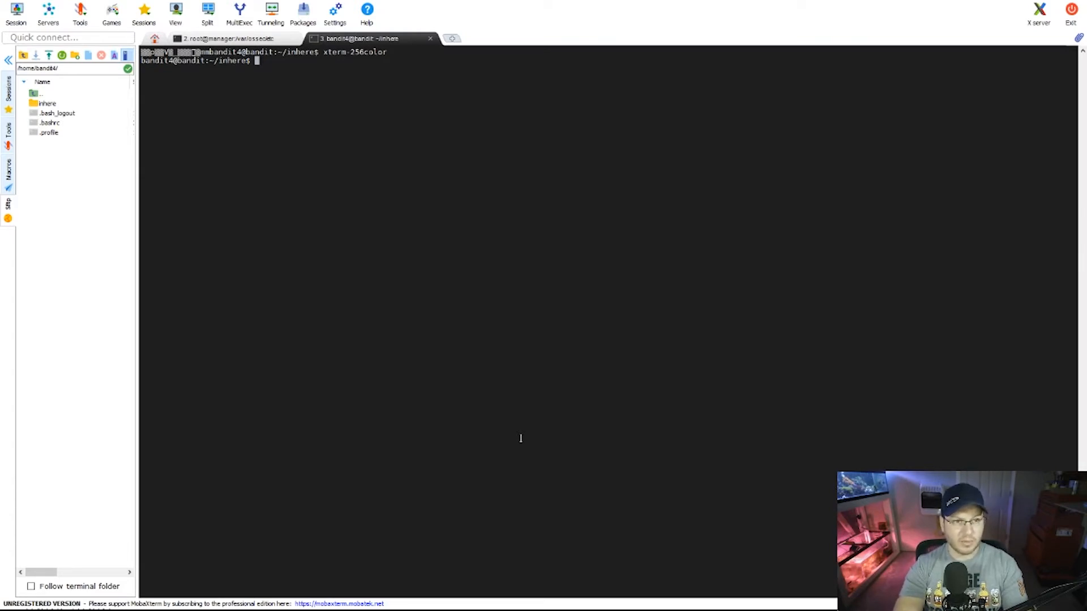
{"action": "type", "text": "file ./"}
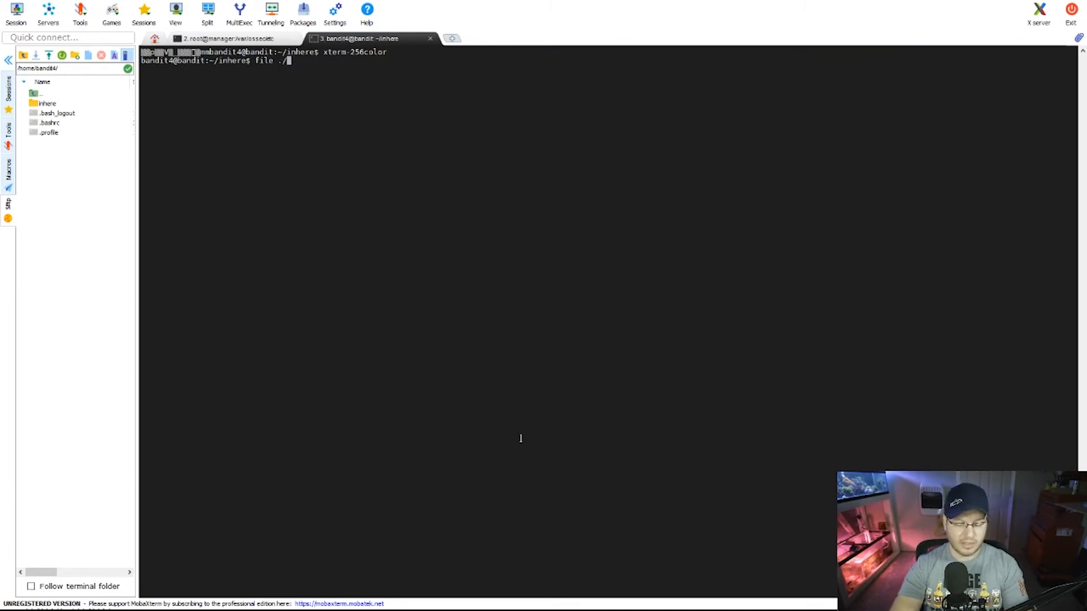
{"action": "type", "text": "file01"}
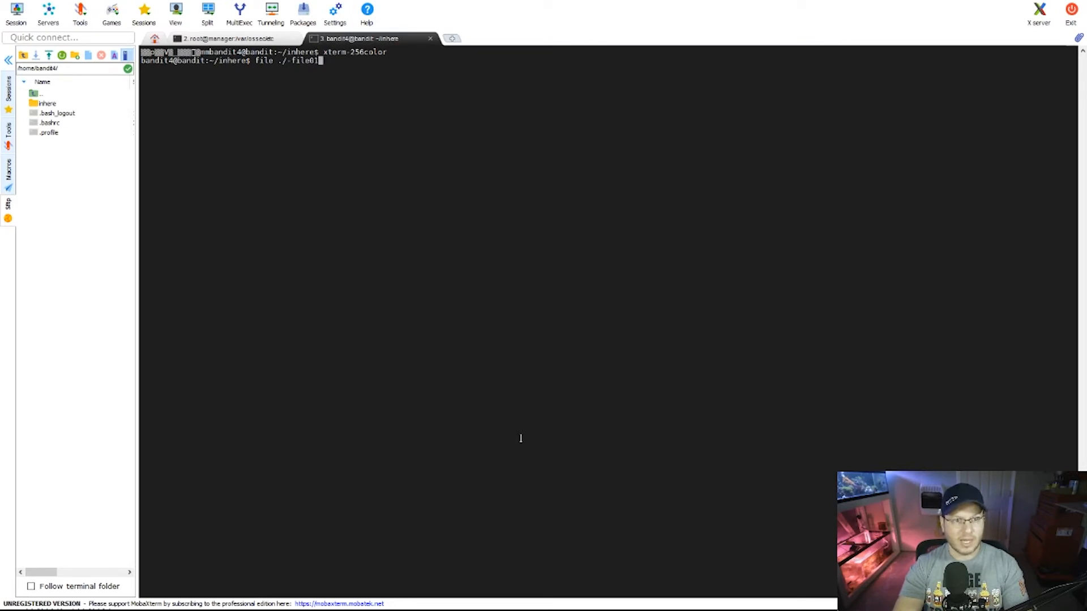
{"action": "key", "text": "Return"}
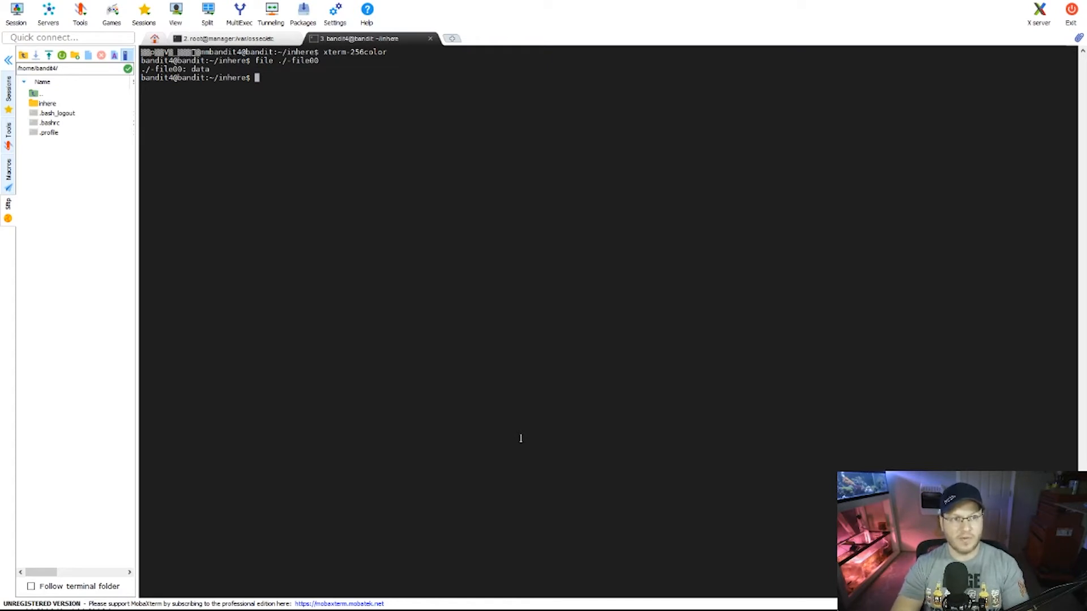
Check the types of ./-file01 and ./-file02, both reported as data.
{"action": "type", "text": "file ./-file00"}
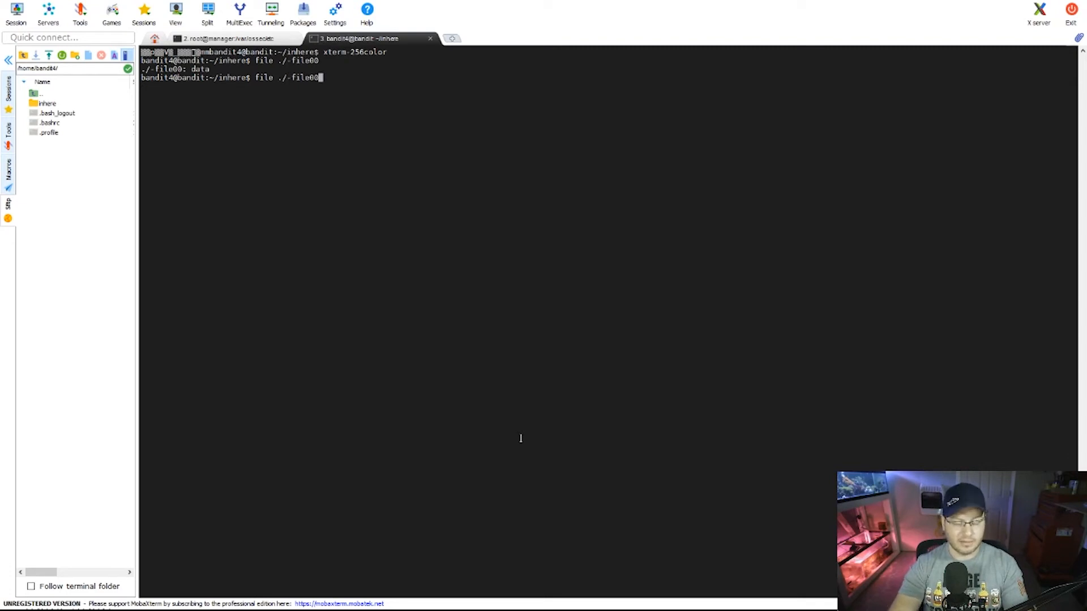
{"action": "type", "text": "1"}
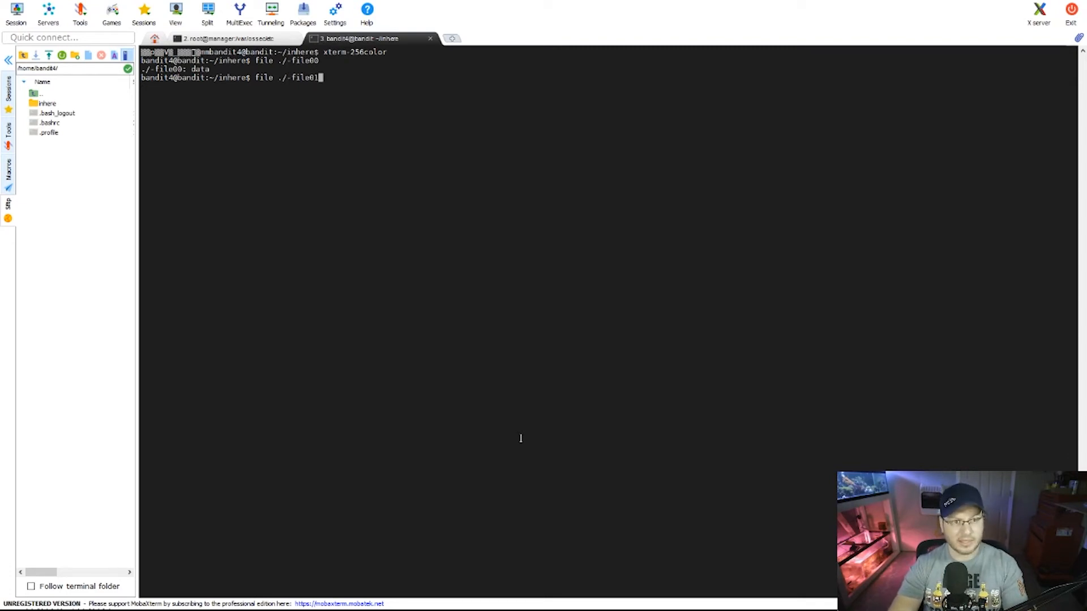
{"action": "key", "text": "Return"}
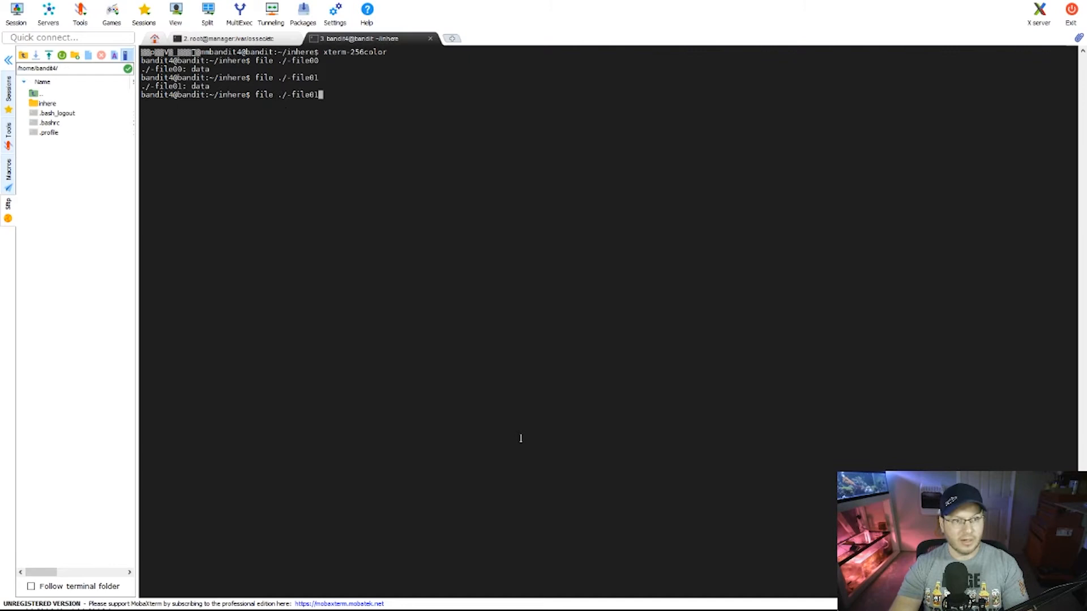
{"action": "type", "text": "2"}
{"action": "key", "text": "Return"}
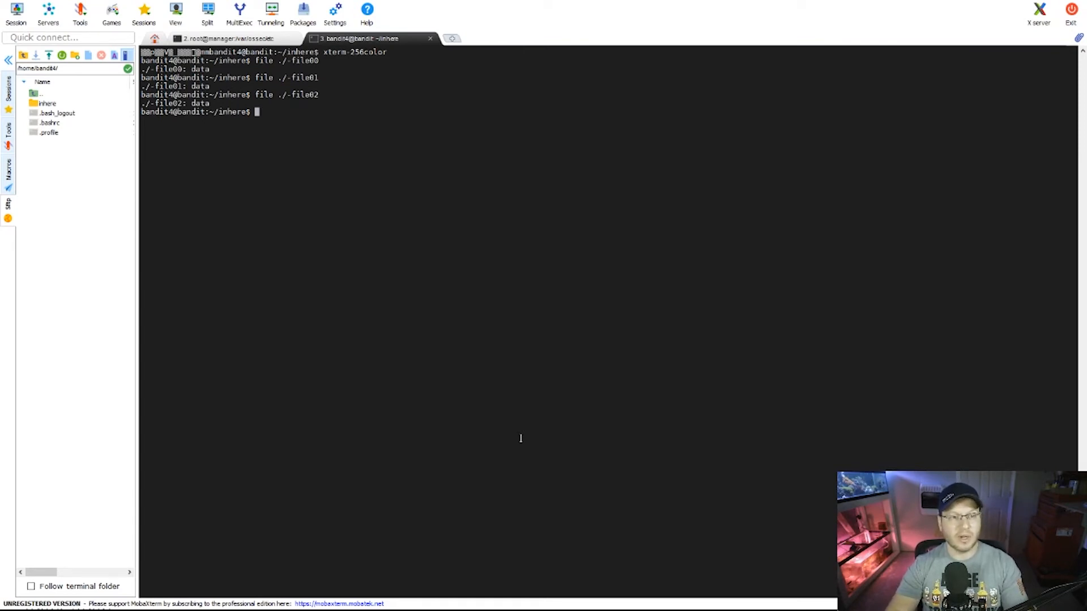
{"action": "type", "text": "file ./-file0"}
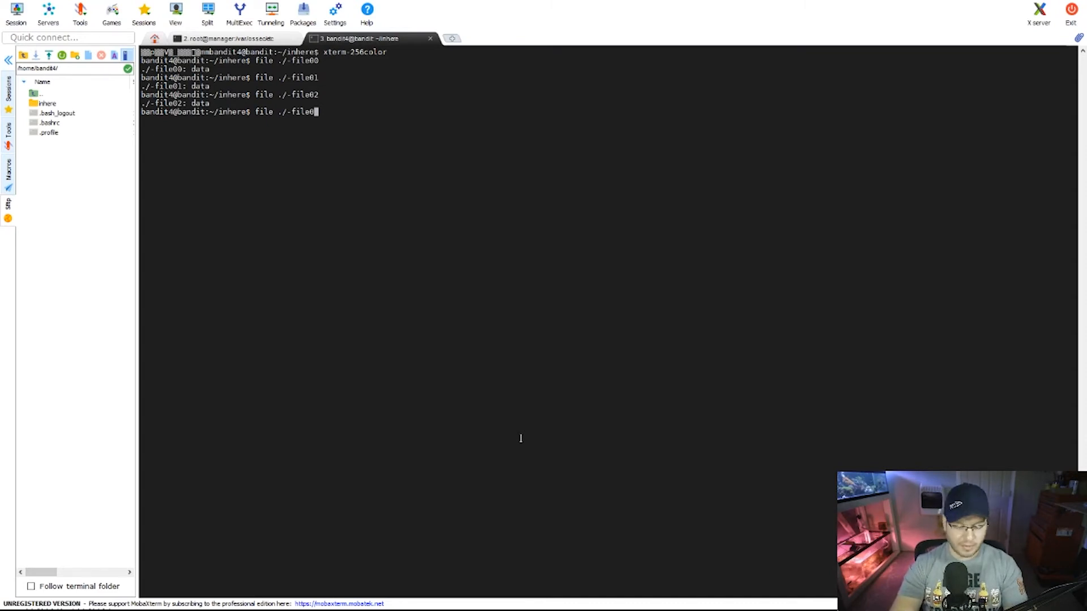
Run file ./-file0* to list all ten types, with only -file07 ASCII text.
{"action": "type", "text": "*"}
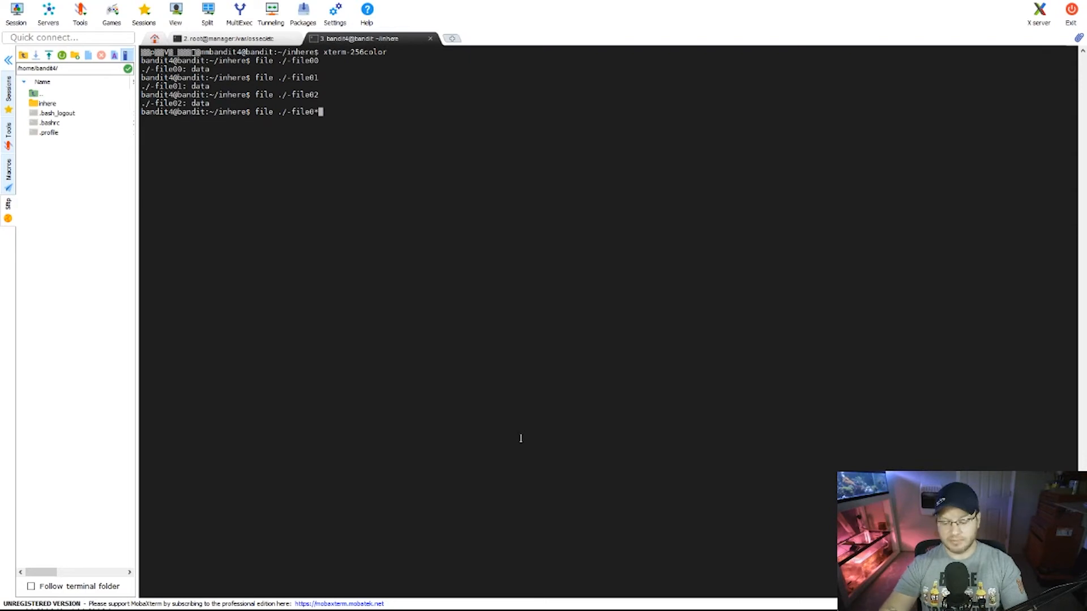
{"action": "key", "text": "Return"}
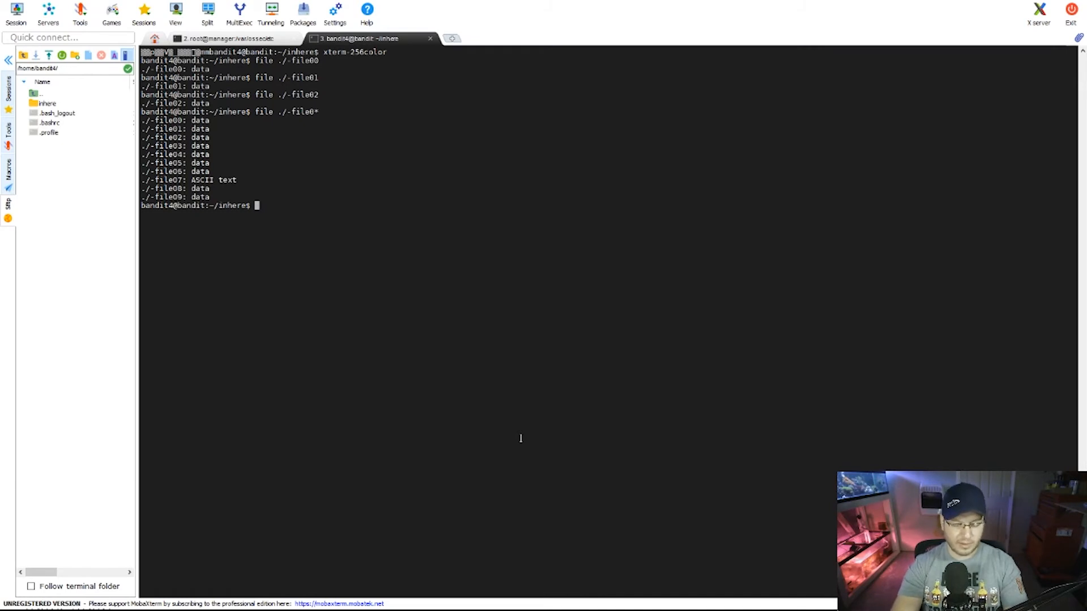
Return to the bandit4 home directory and confirm the location with pwd.
{"action": "type", "text": "cd"}
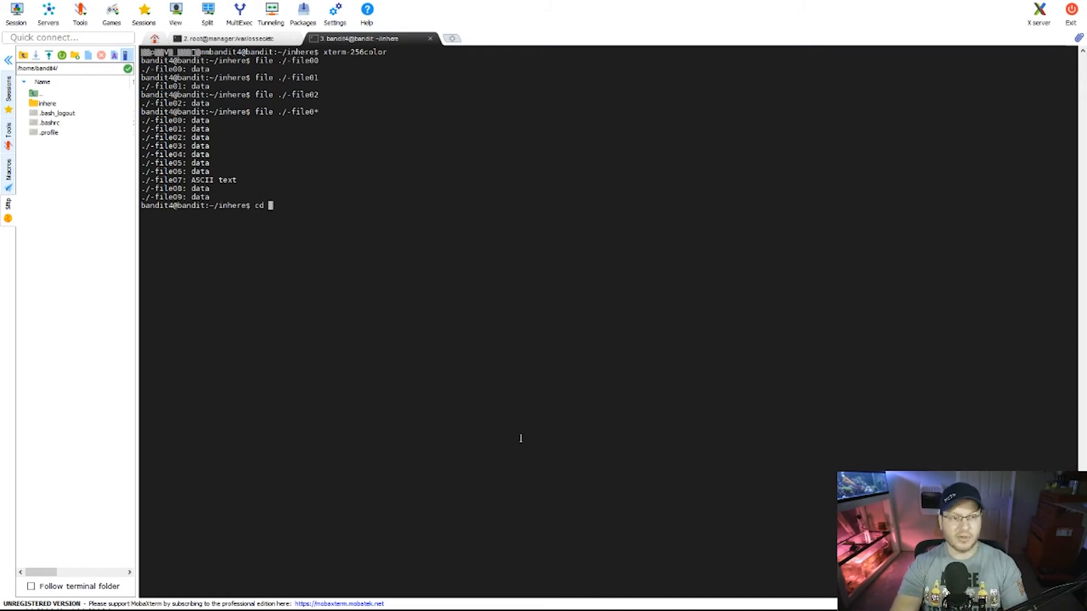
{"action": "type", "text": "./"}
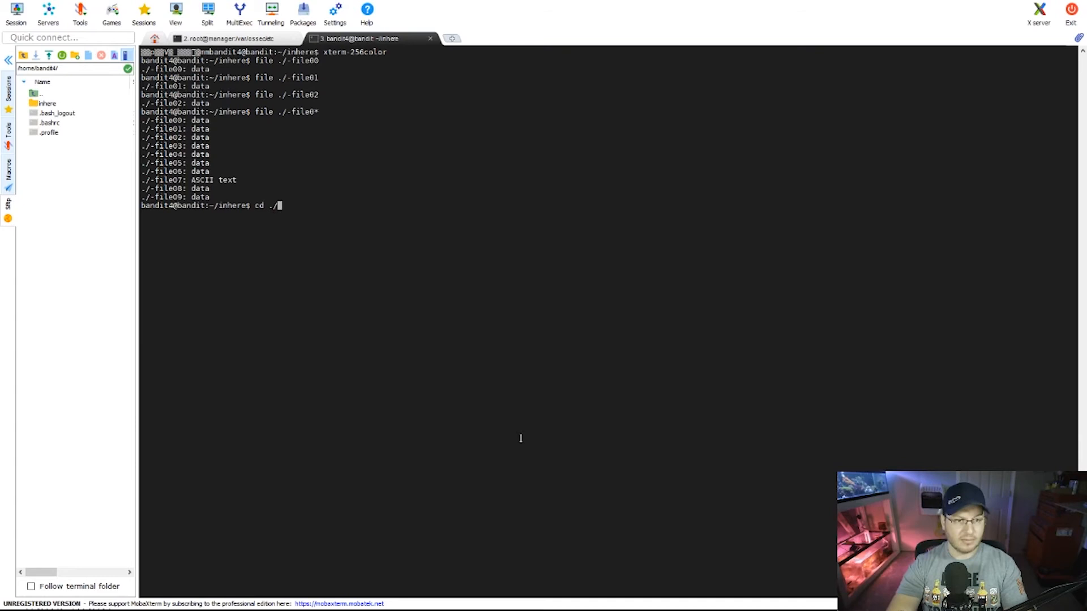
{"action": "key", "text": "Return"}
{"action": "type", "text": "cd .."}
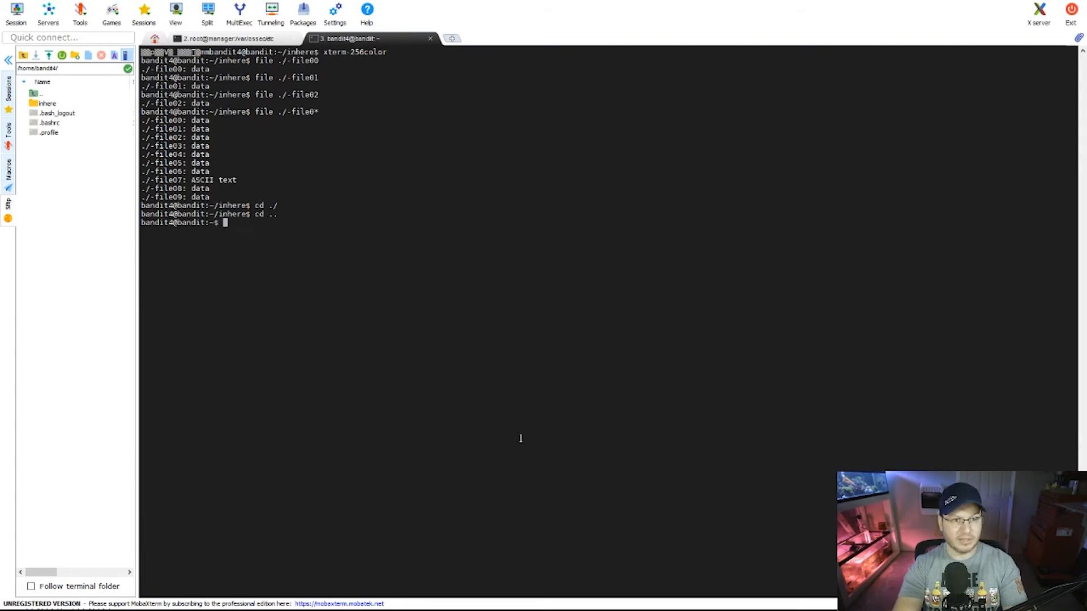
{"action": "type", "text": "p"}
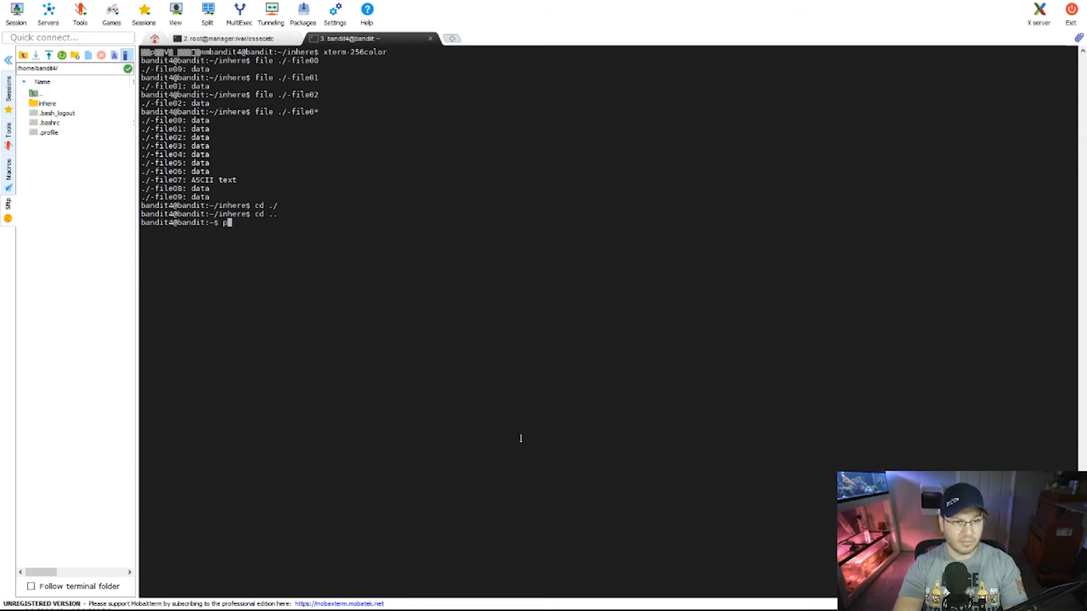
{"action": "key", "text": "Return"}
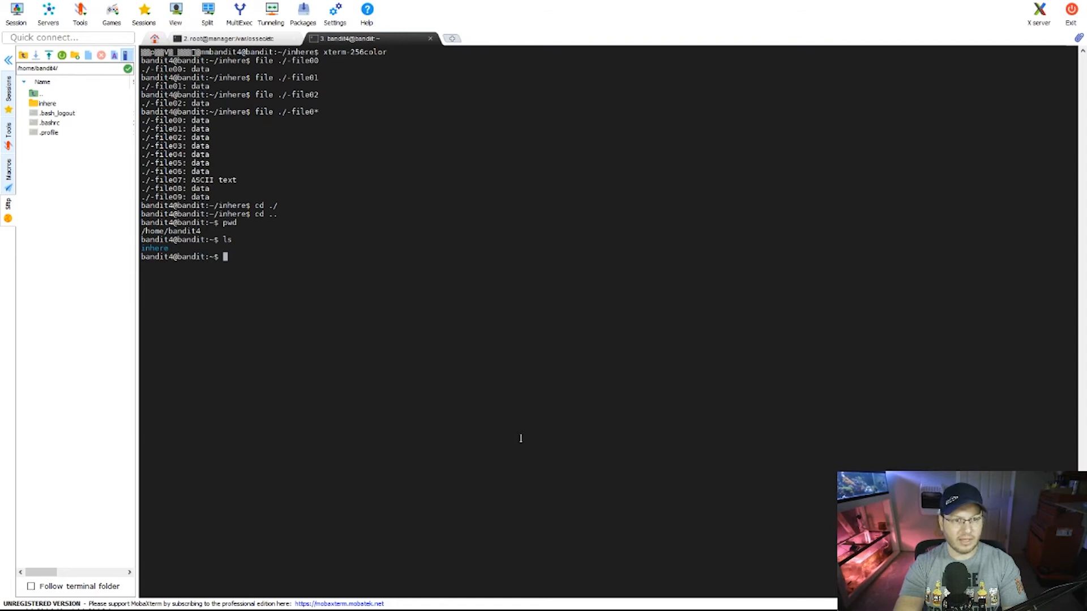
Run file inhere/* to confirm inhere/-file07 is the only ASCII text file.
{"action": "type", "text": "file"}
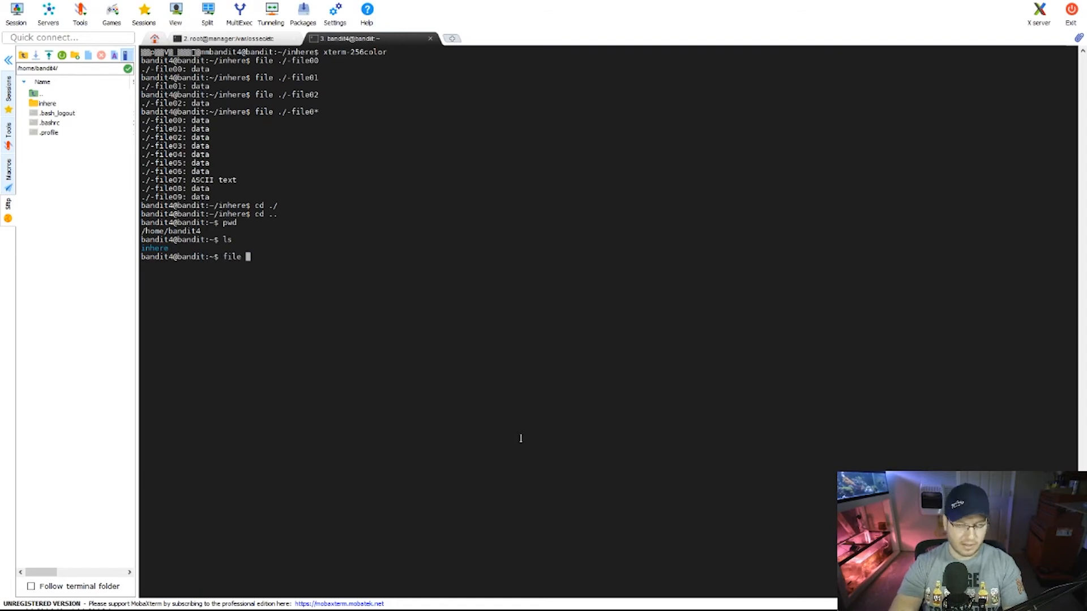
{"action": "type", "text": "inhere/"}
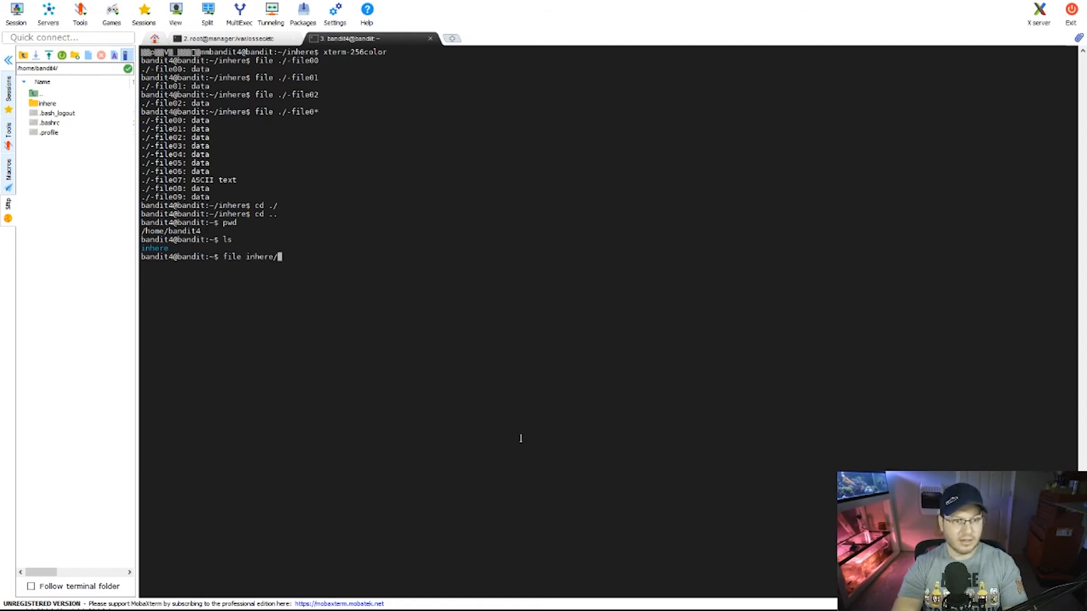
{"action": "type", "text": "*"}
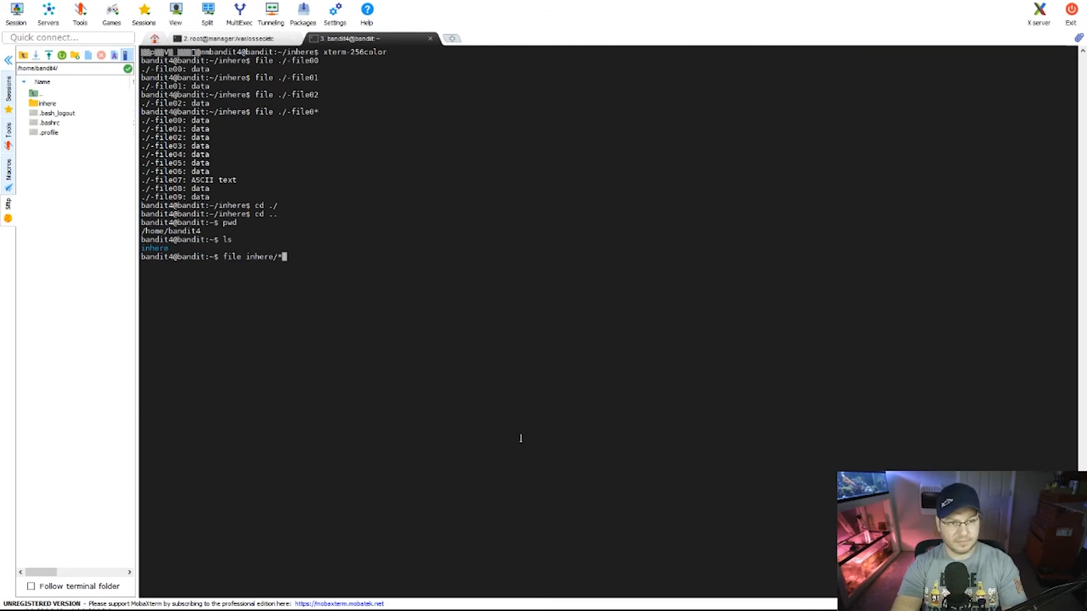
{"action": "key", "text": "Return"}
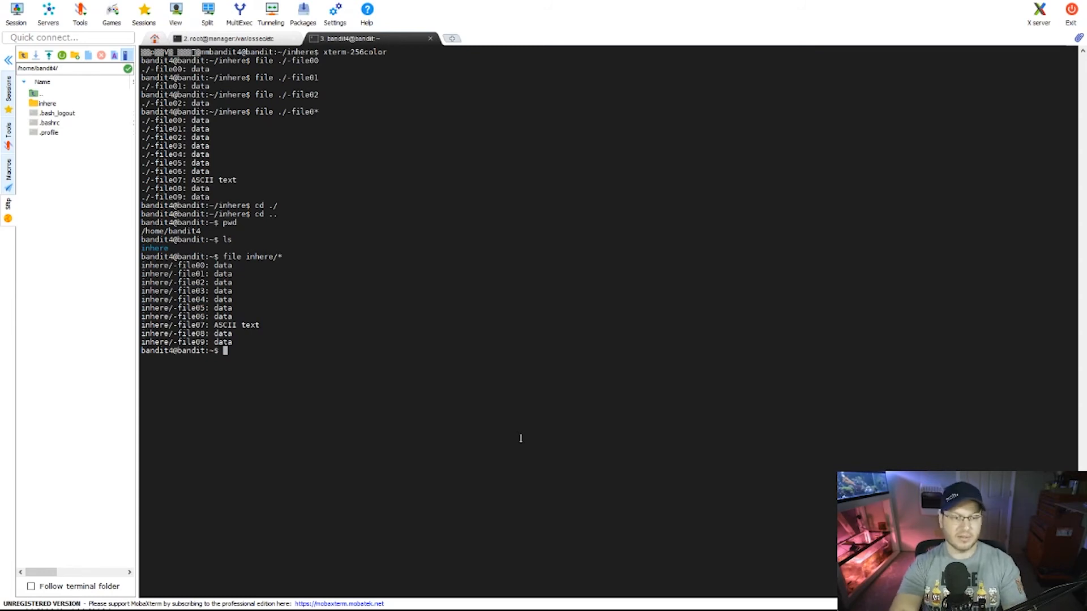
Run cat on inhere/-file07 to display the Bandit level 5 password.
{"action": "type", "text": "cat"}
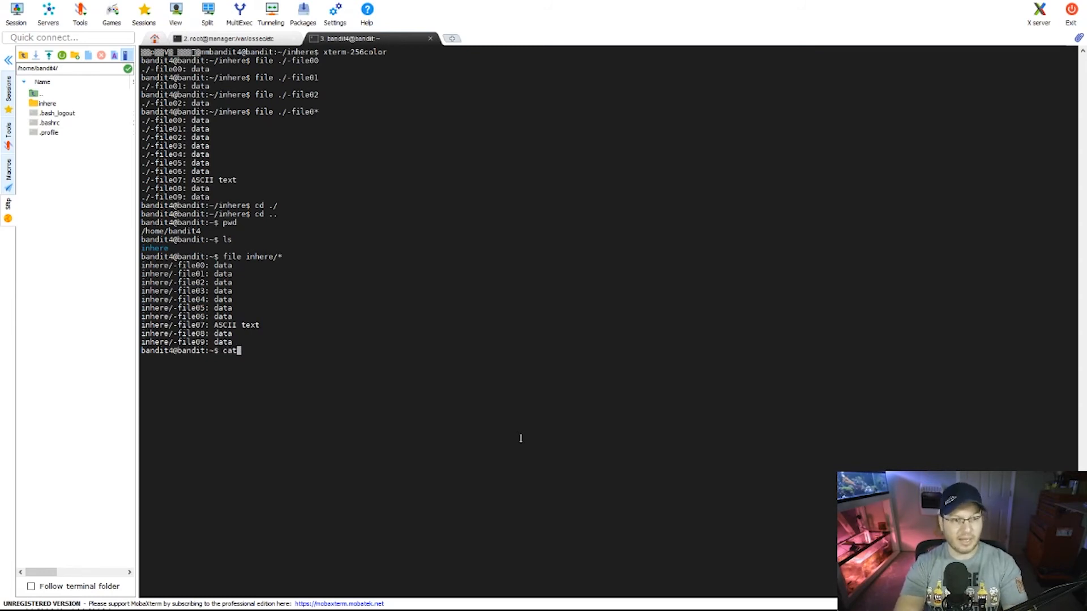
{"action": "type", "text": "inhere/-file"}
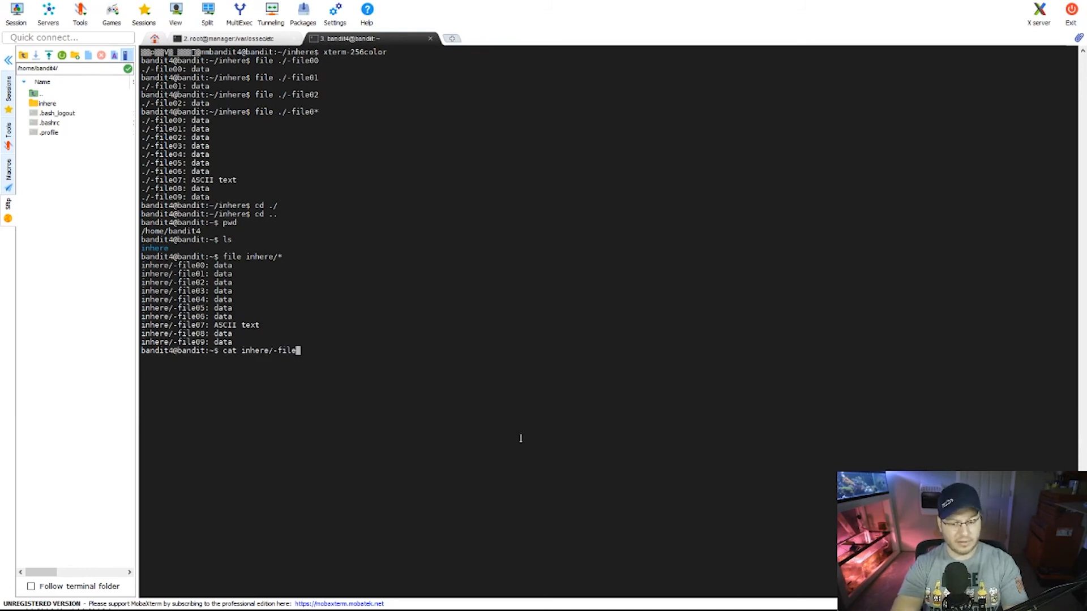
{"action": "type", "text": "07"}
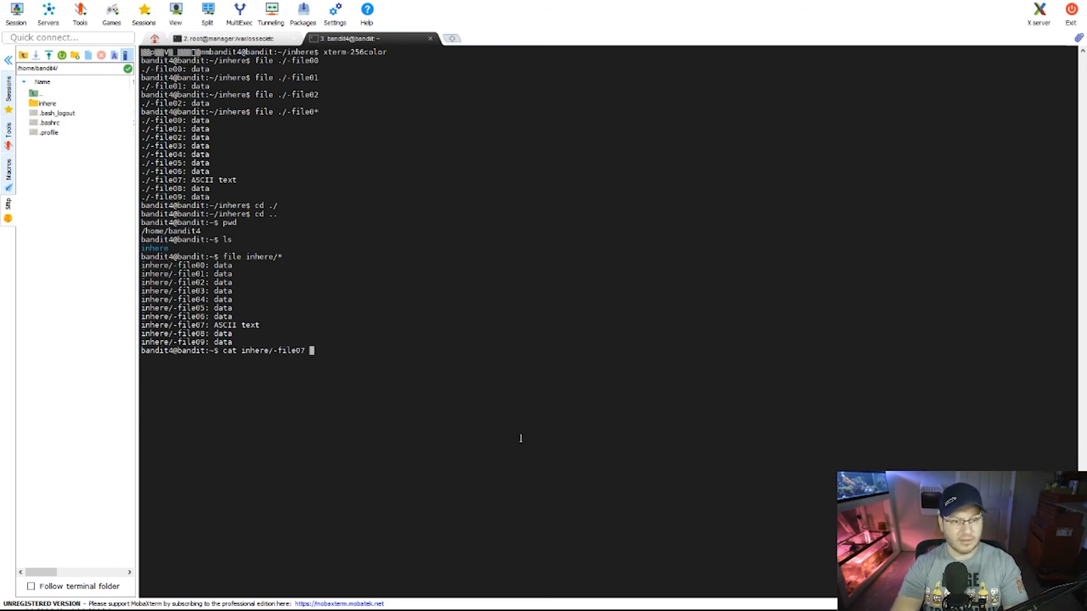
{"action": "key", "text": "Return"}
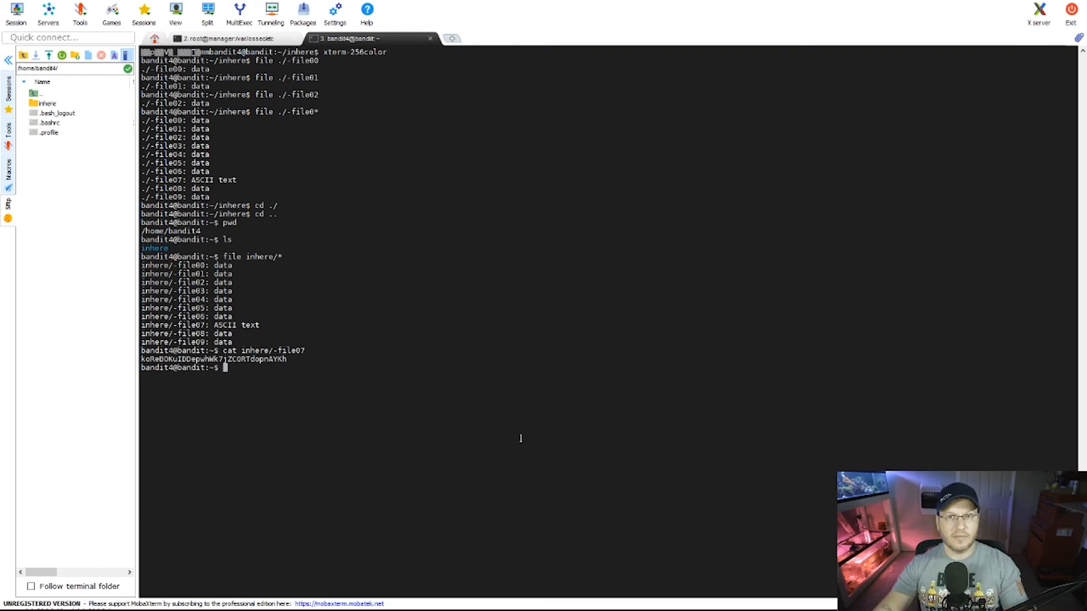